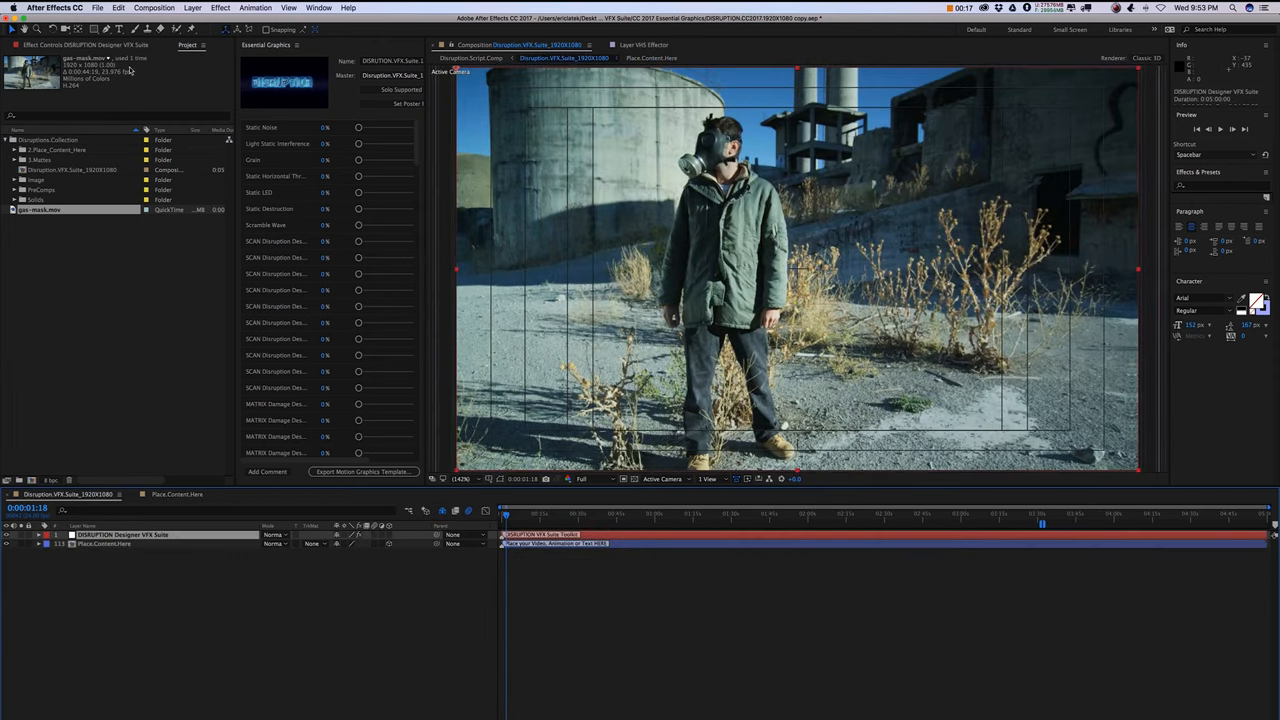
# Step: Show the DISRUPTION layer's effect controls and browse Presets > DISRUPTION Presets > Arrival to Arrival.1
pyautogui.click(50, 44)
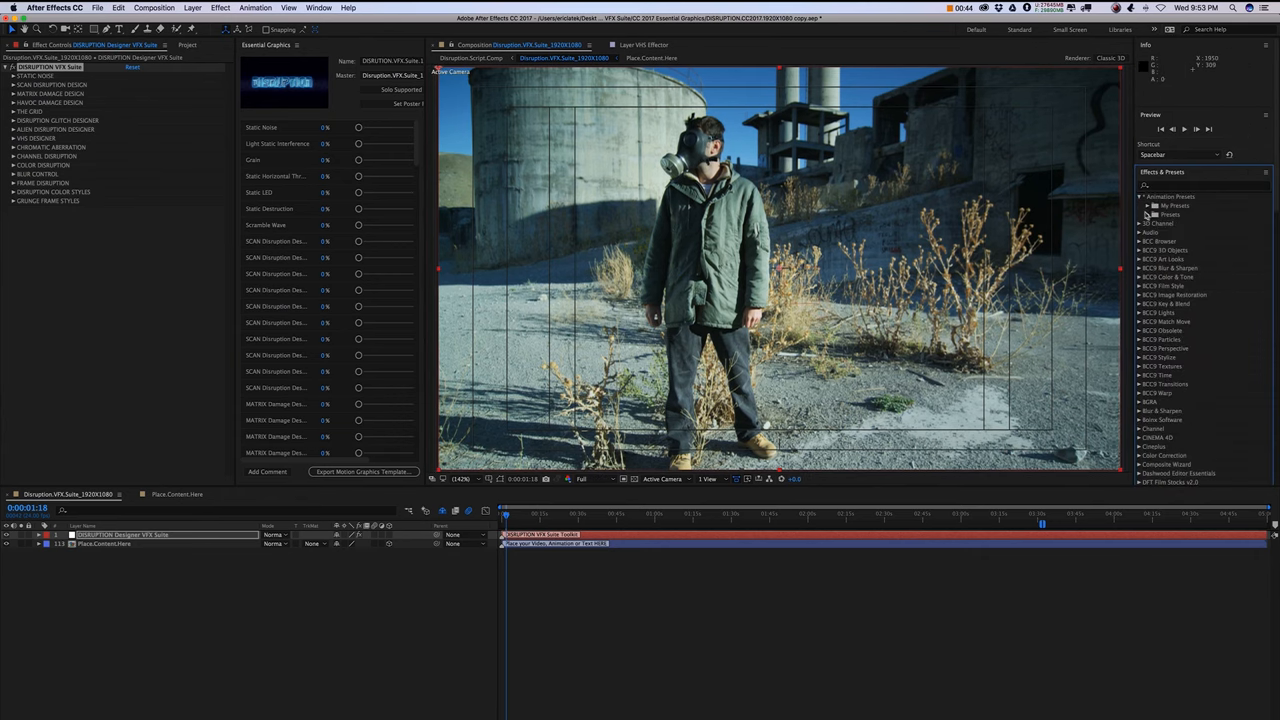
pyautogui.click(1148, 214)
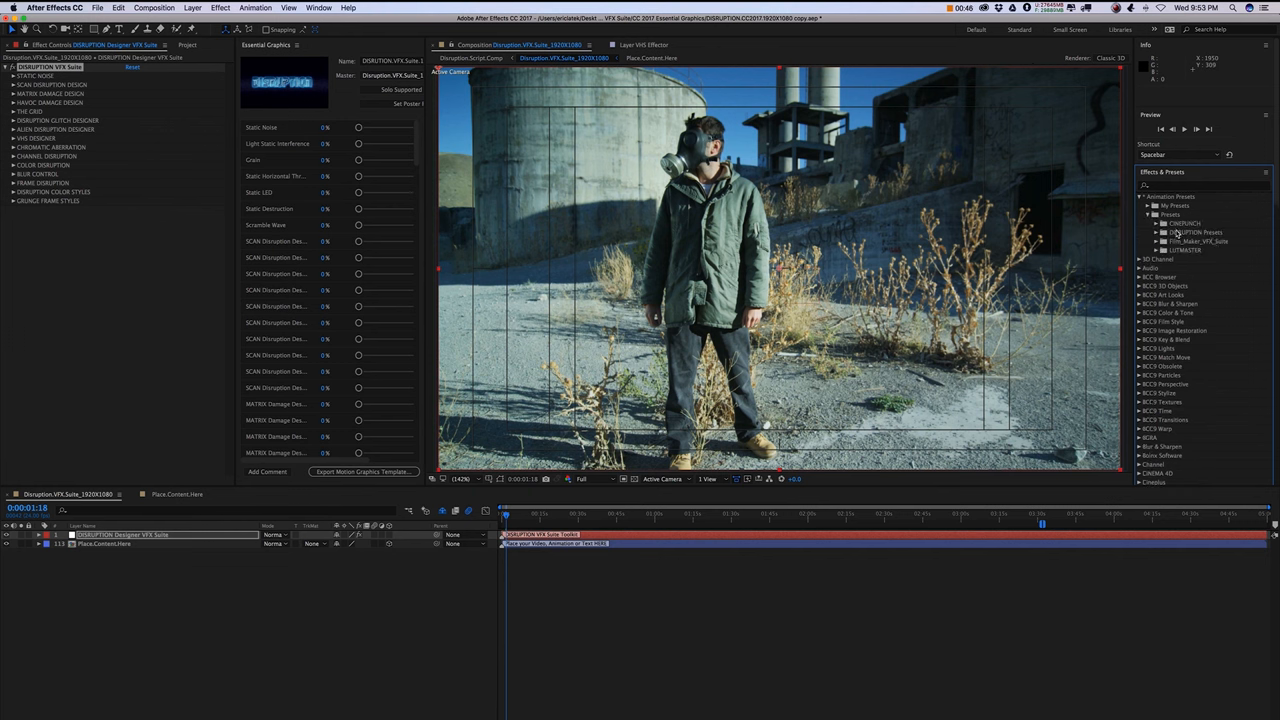
pyautogui.click(1157, 232)
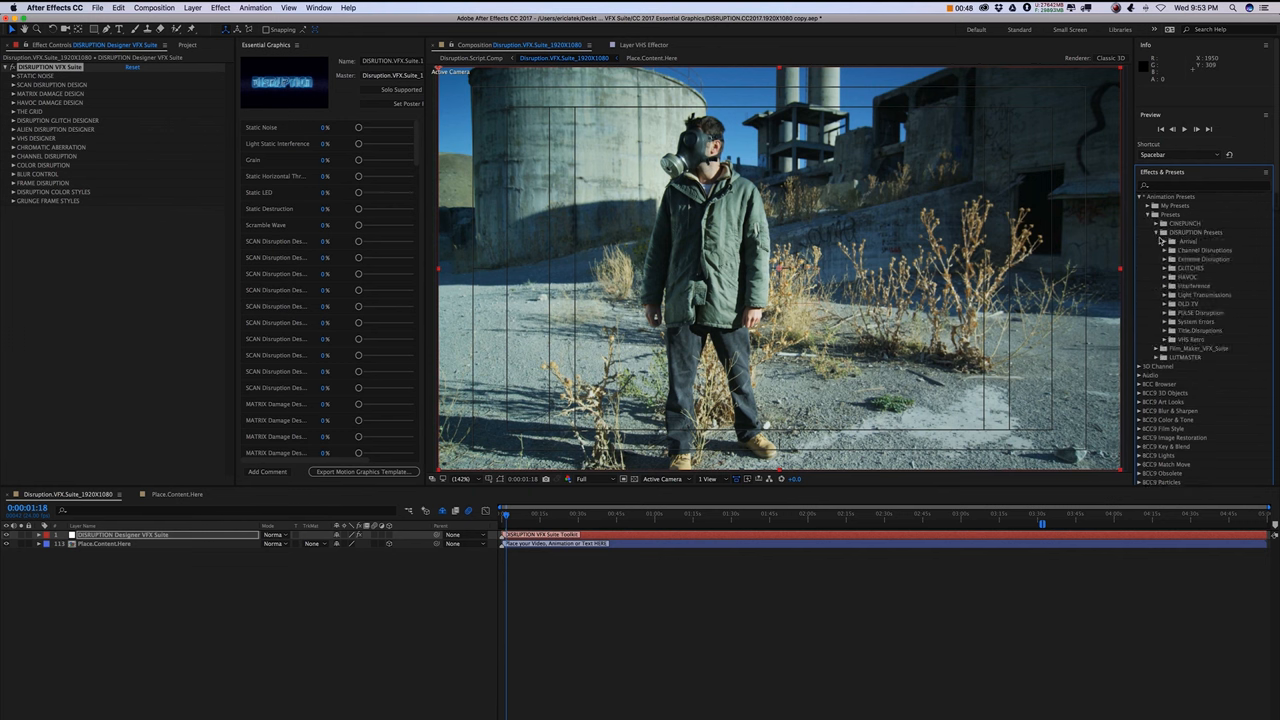
pyautogui.click(1168, 241)
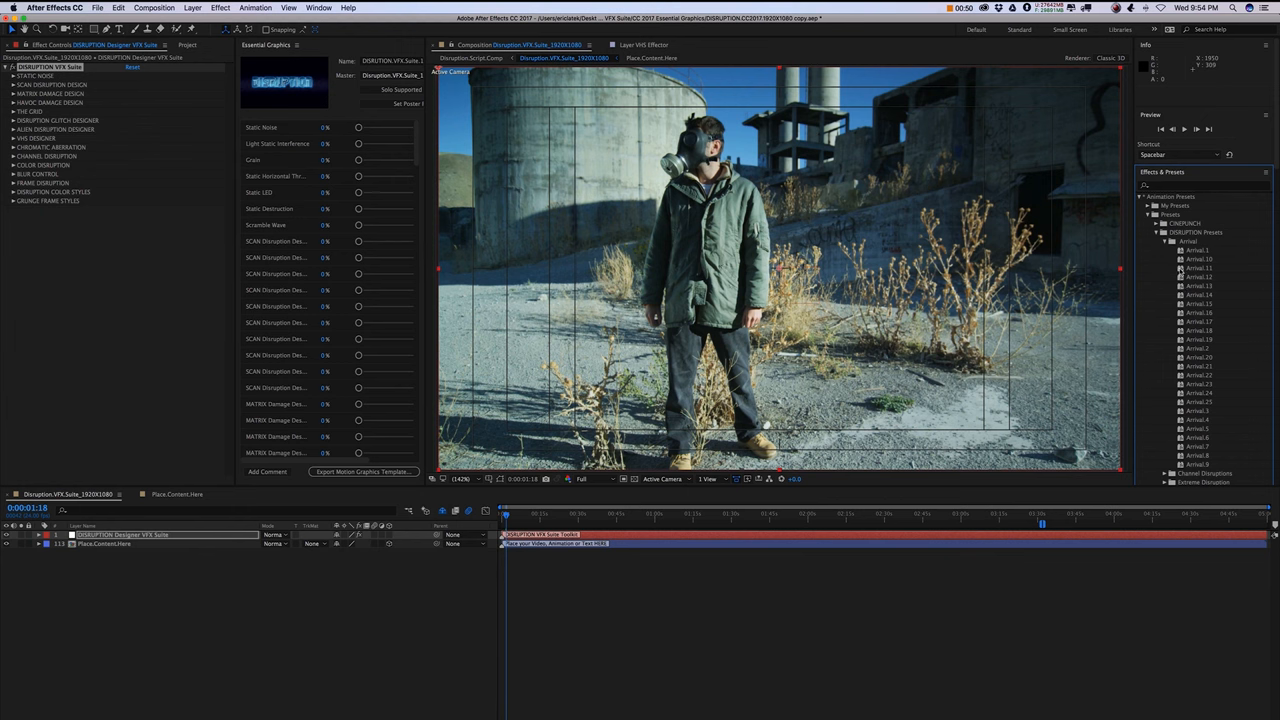
pyautogui.click(1198, 250)
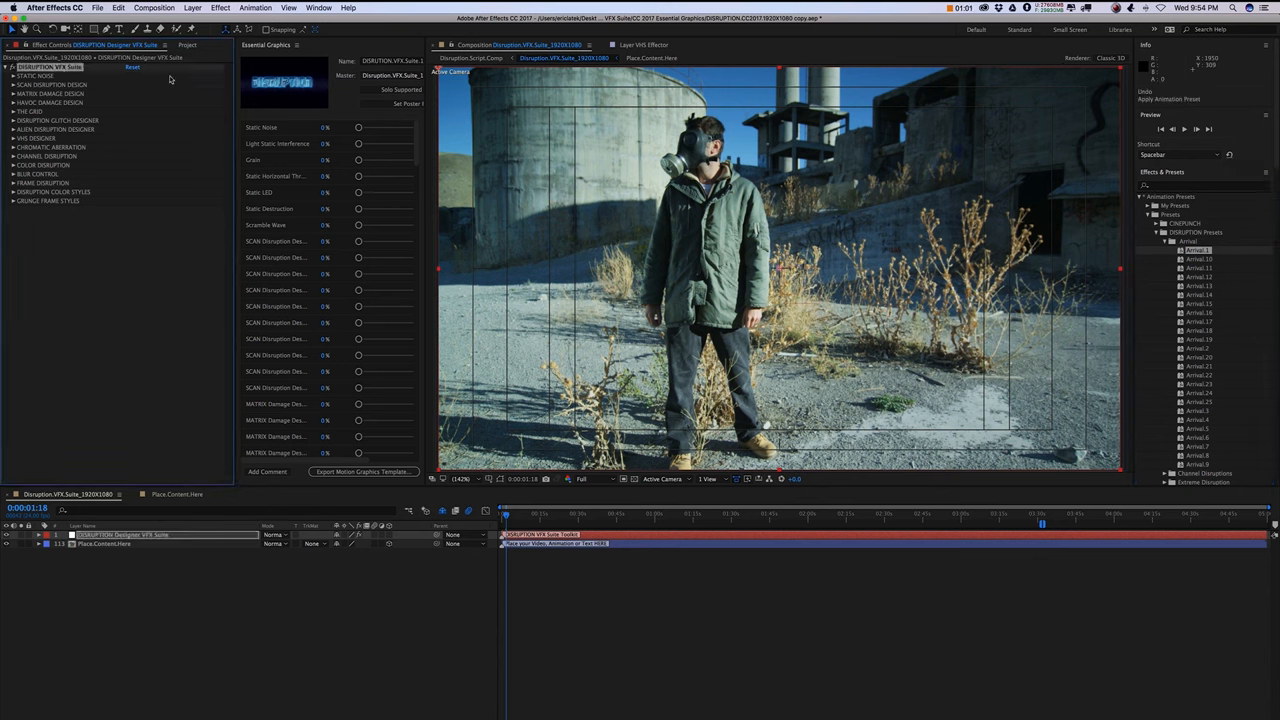
# Step: Apply Arrival.8.ffx from the Arrival folder through Animation > Apply Animation Preset
pyautogui.click(255, 8)
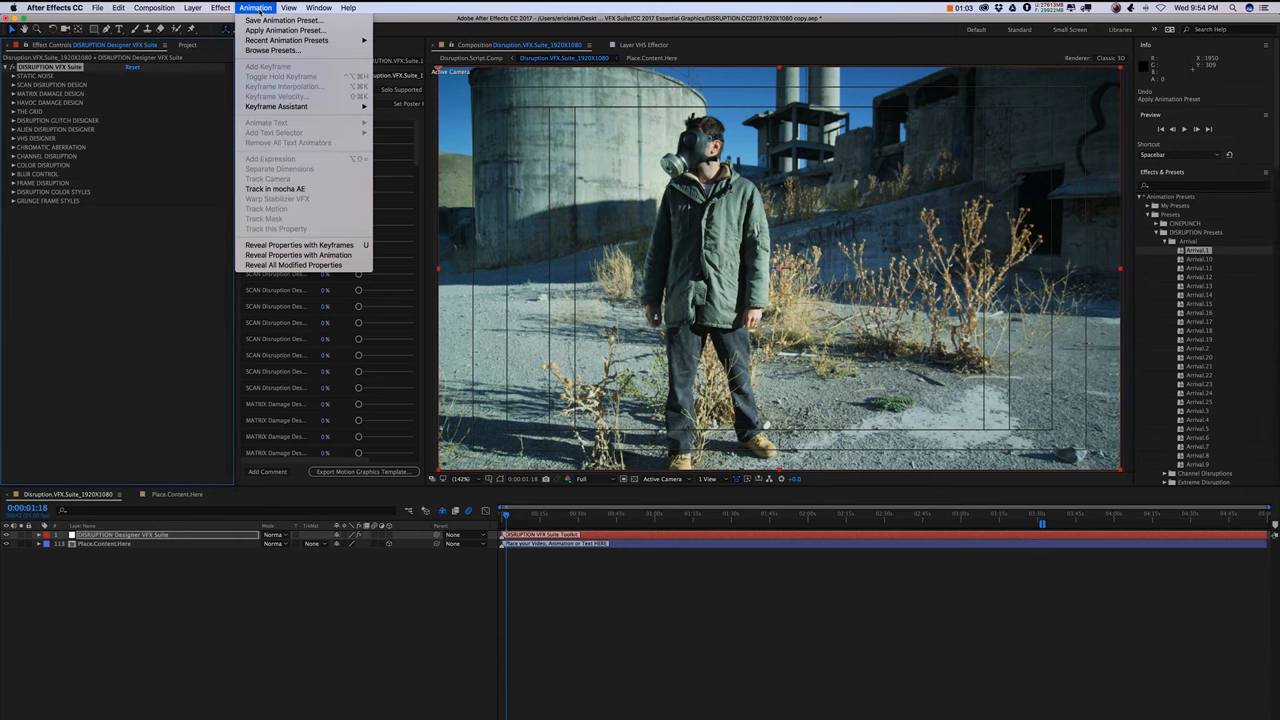
pyautogui.moveTo(285, 30)
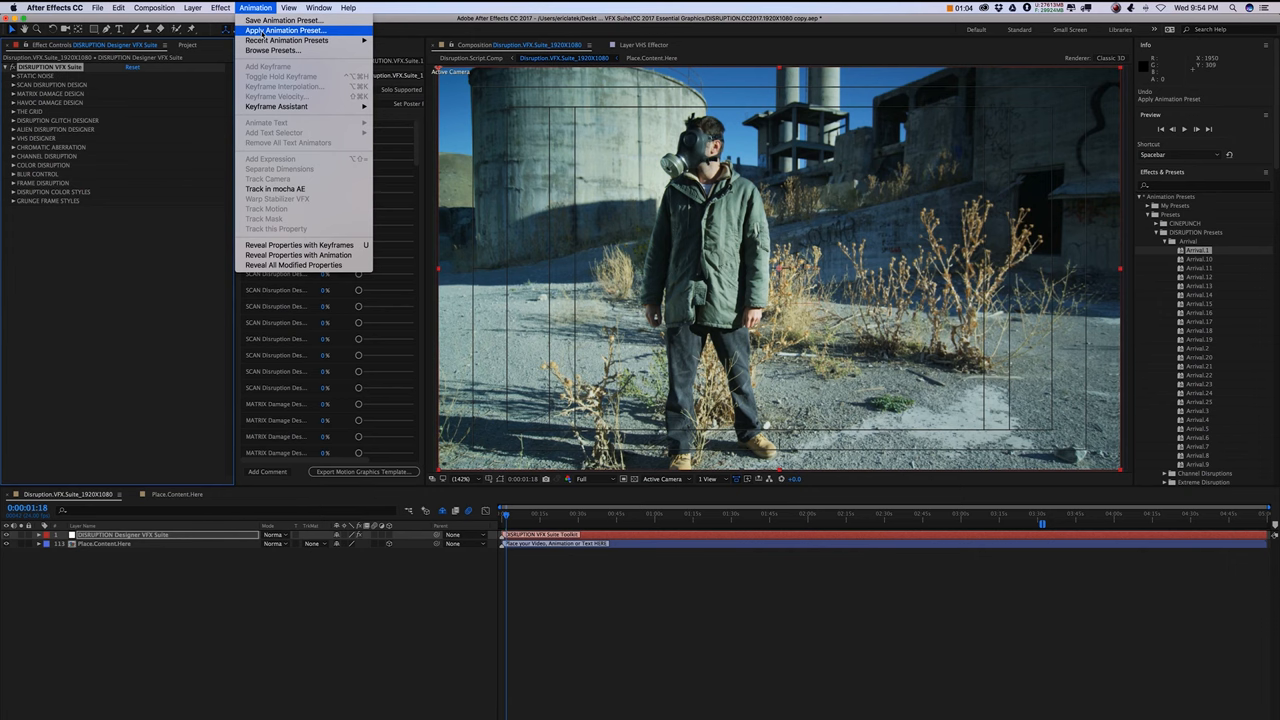
pyautogui.click(285, 30)
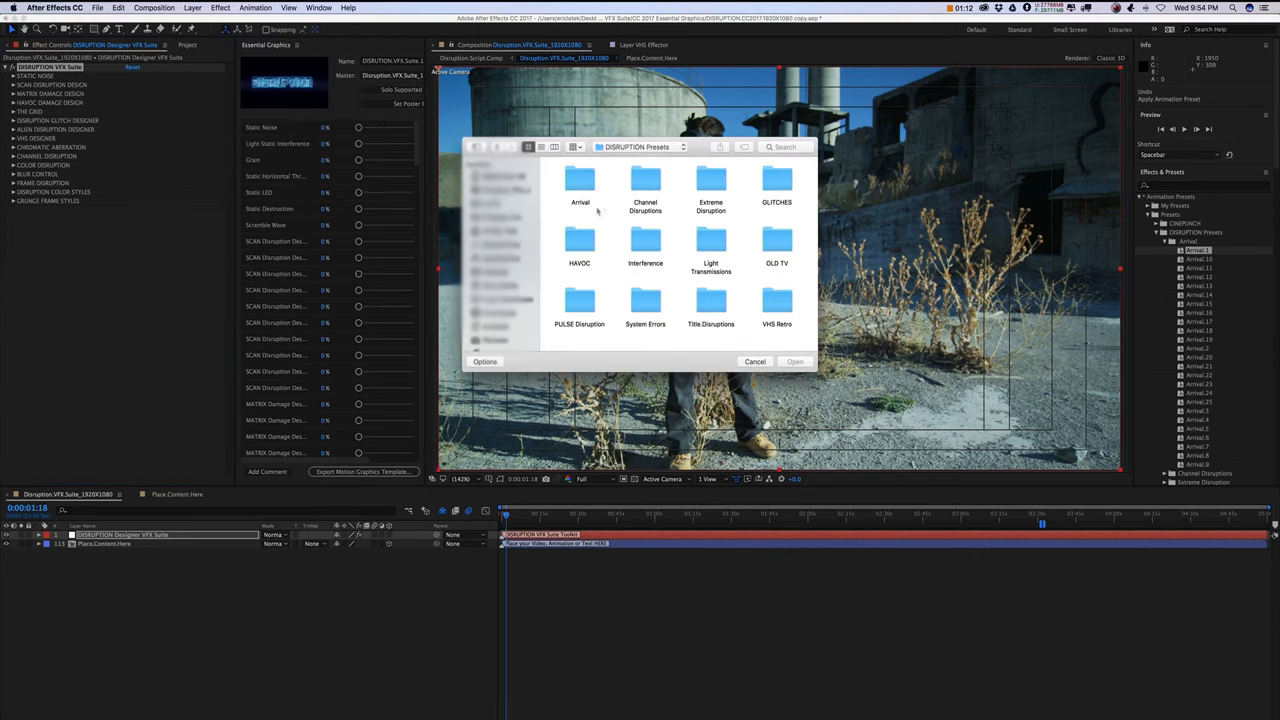
pyautogui.moveTo(593, 182)
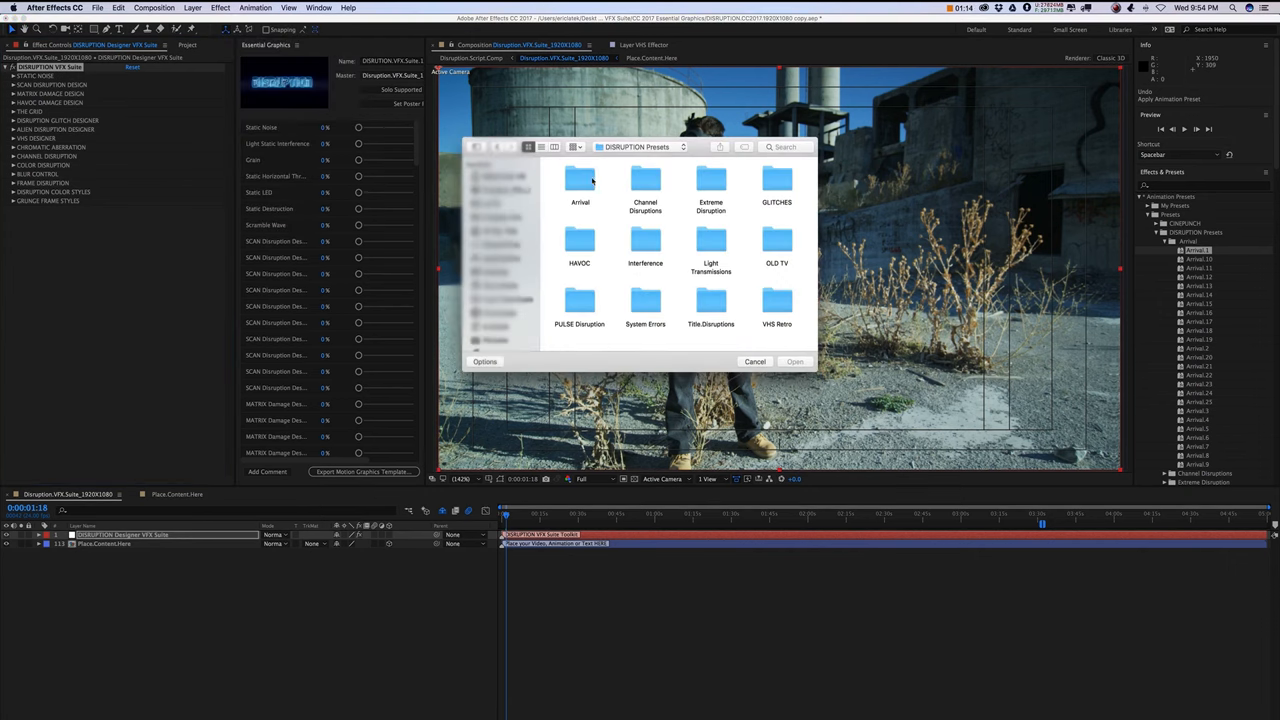
pyautogui.doubleClick(580, 180)
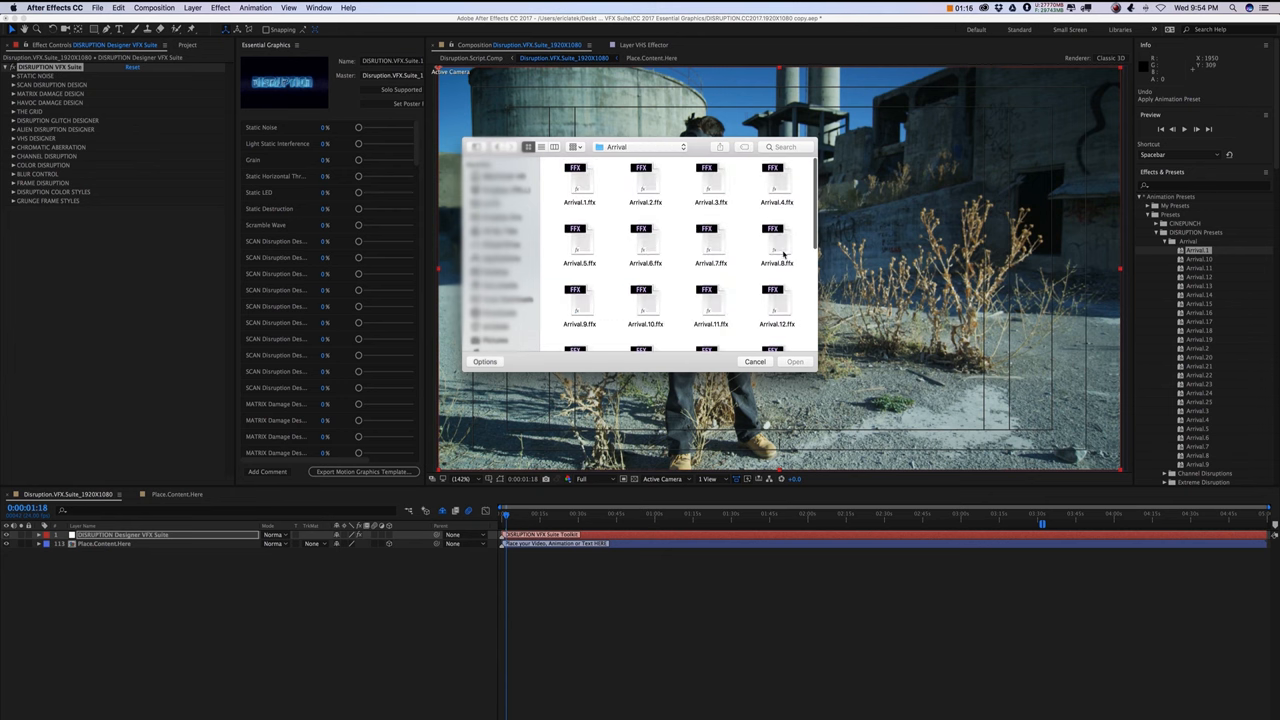
pyautogui.click(776, 245)
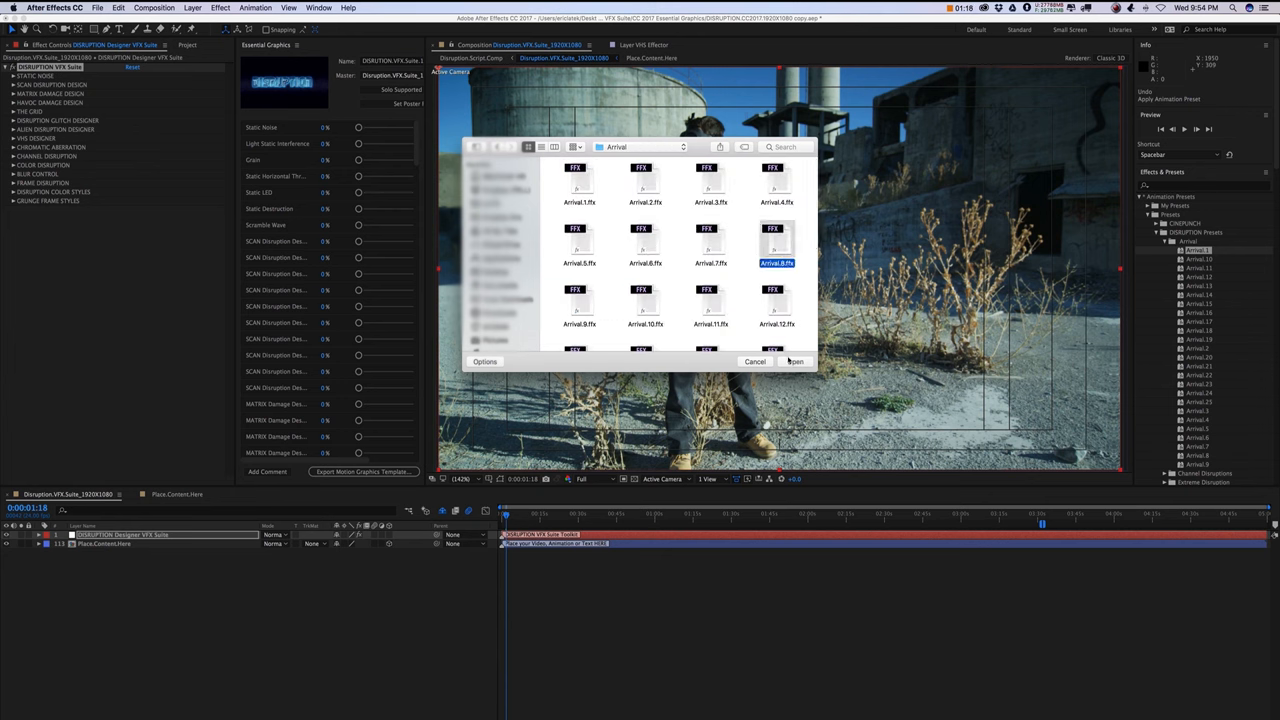
pyautogui.click(794, 361)
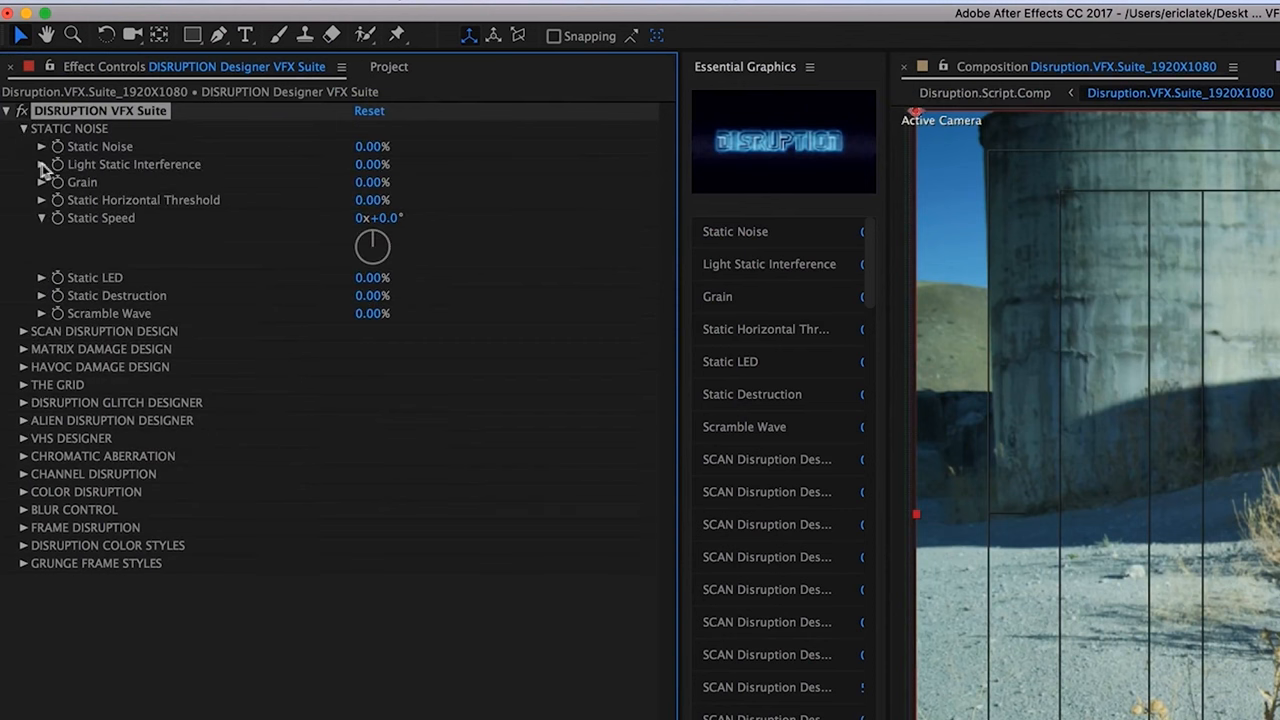
pyautogui.moveTo(72, 200)
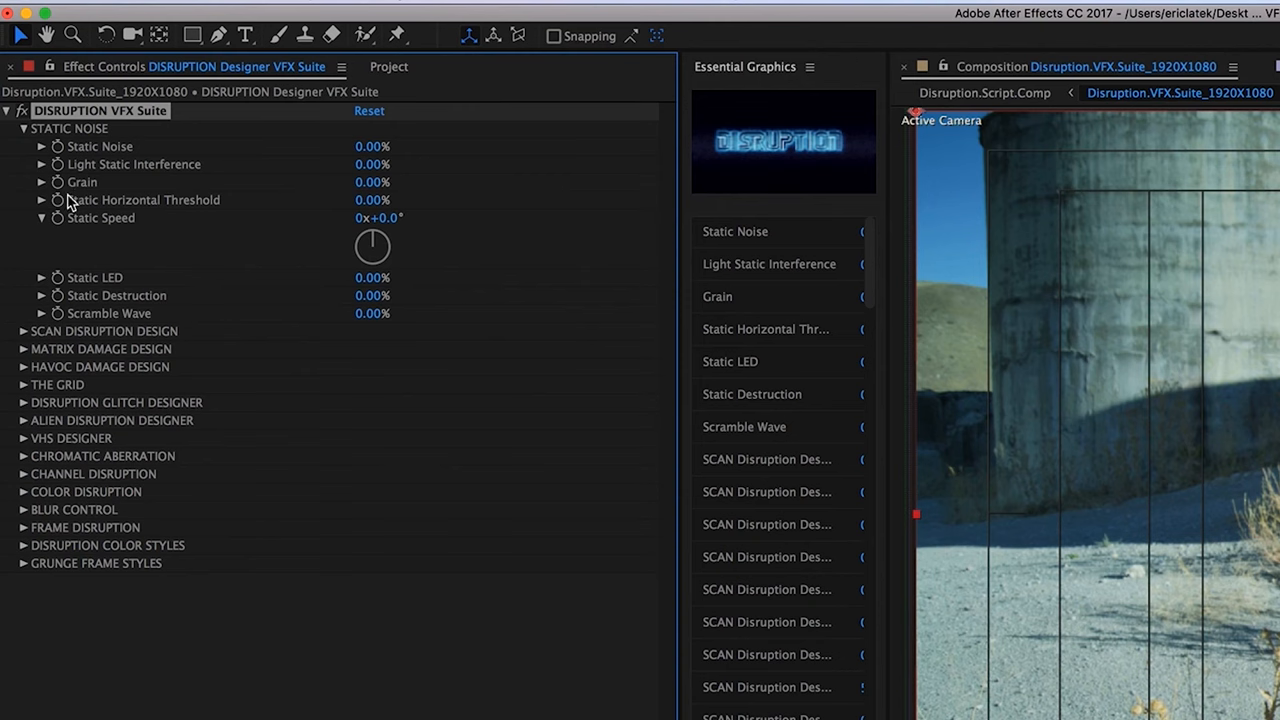
pyautogui.moveTo(44, 170)
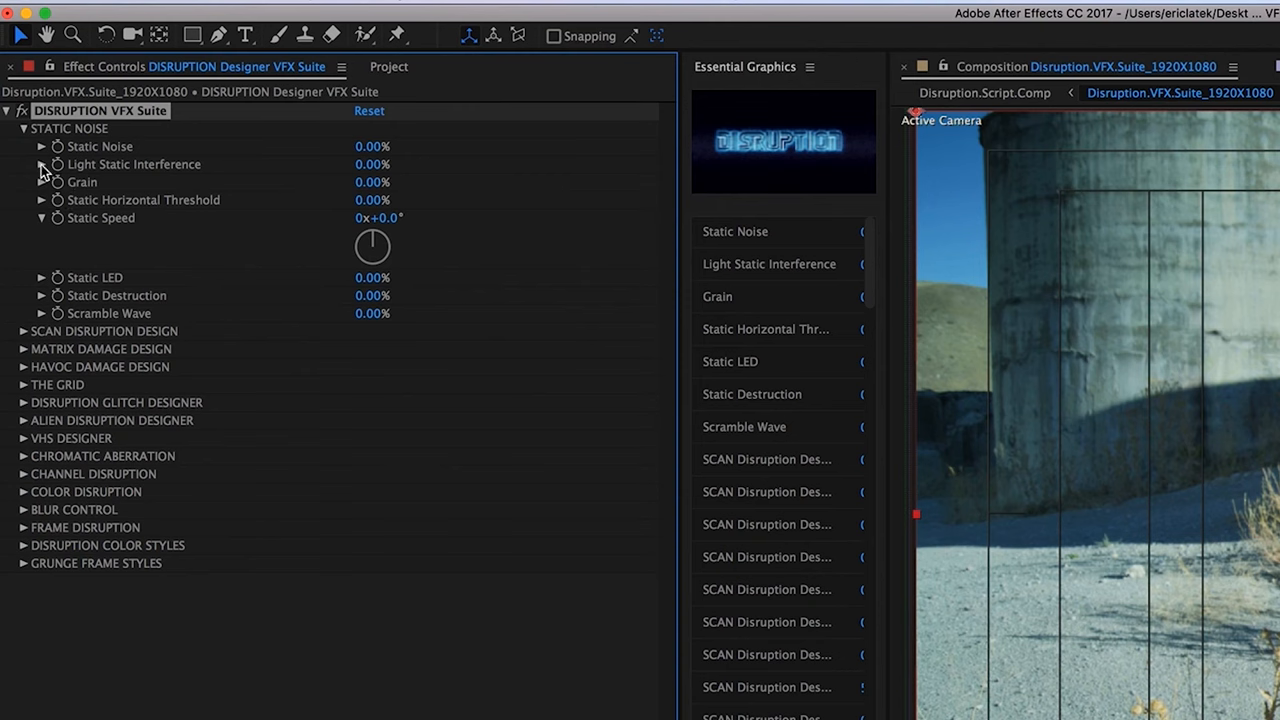
# Step: Raise Light Static Interference to about 45%, then collapse the STATIC NOISE section
pyautogui.click(42, 164)
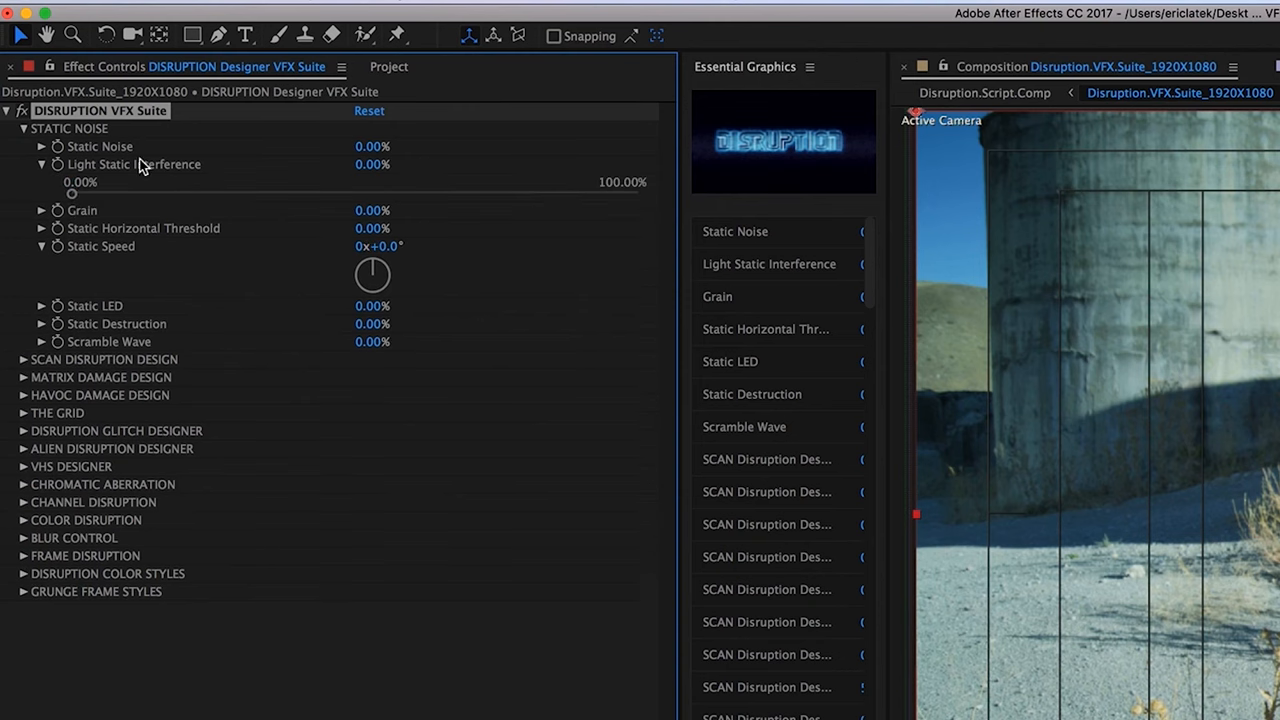
pyautogui.moveTo(66, 193); pyautogui.dragTo(330, 193)
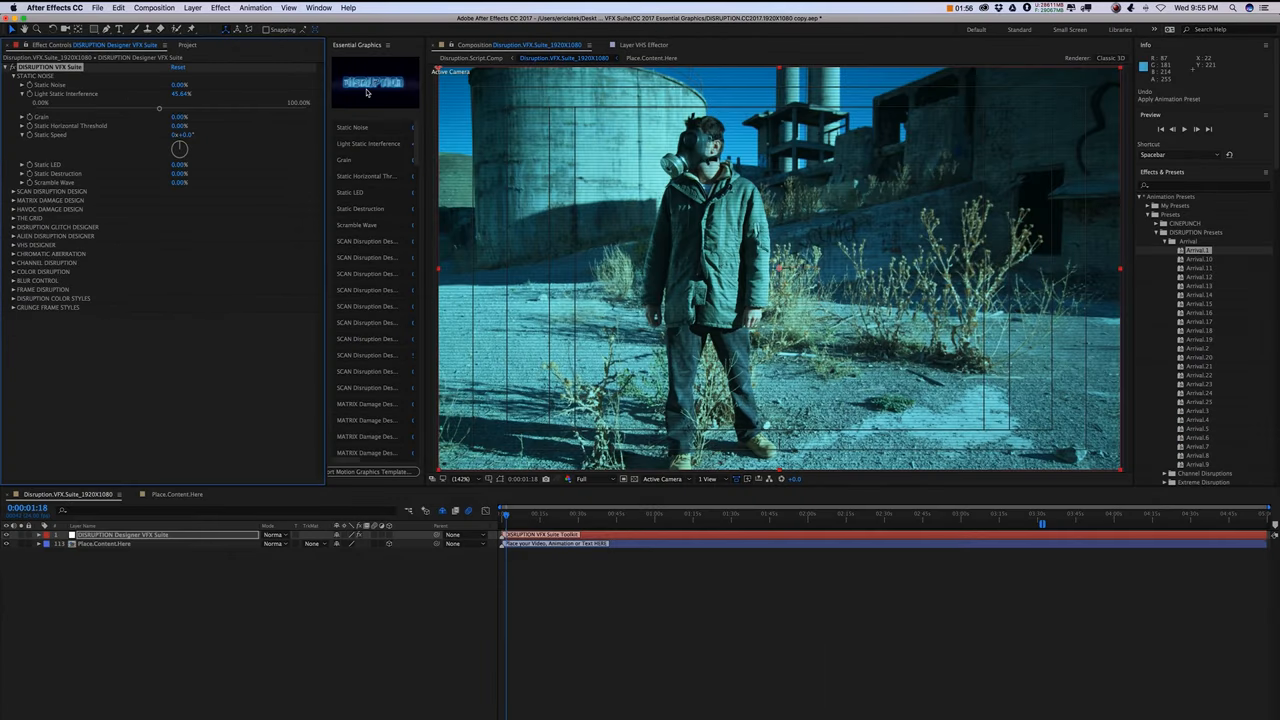
pyautogui.click(22, 101)
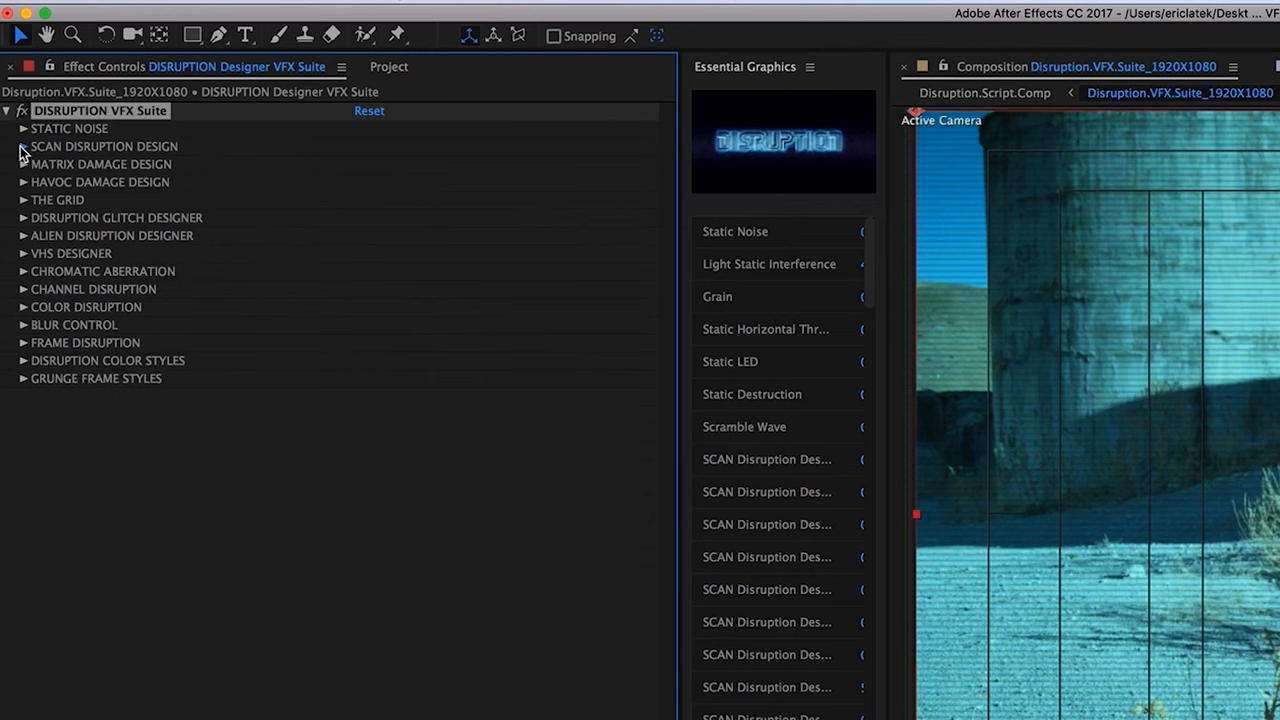
# Step: Expand SCAN DISRUPTION DESIGN, drag its Design 2 slider, then toggle MATRIX DAMAGE DESIGN
pyautogui.click(23, 146)
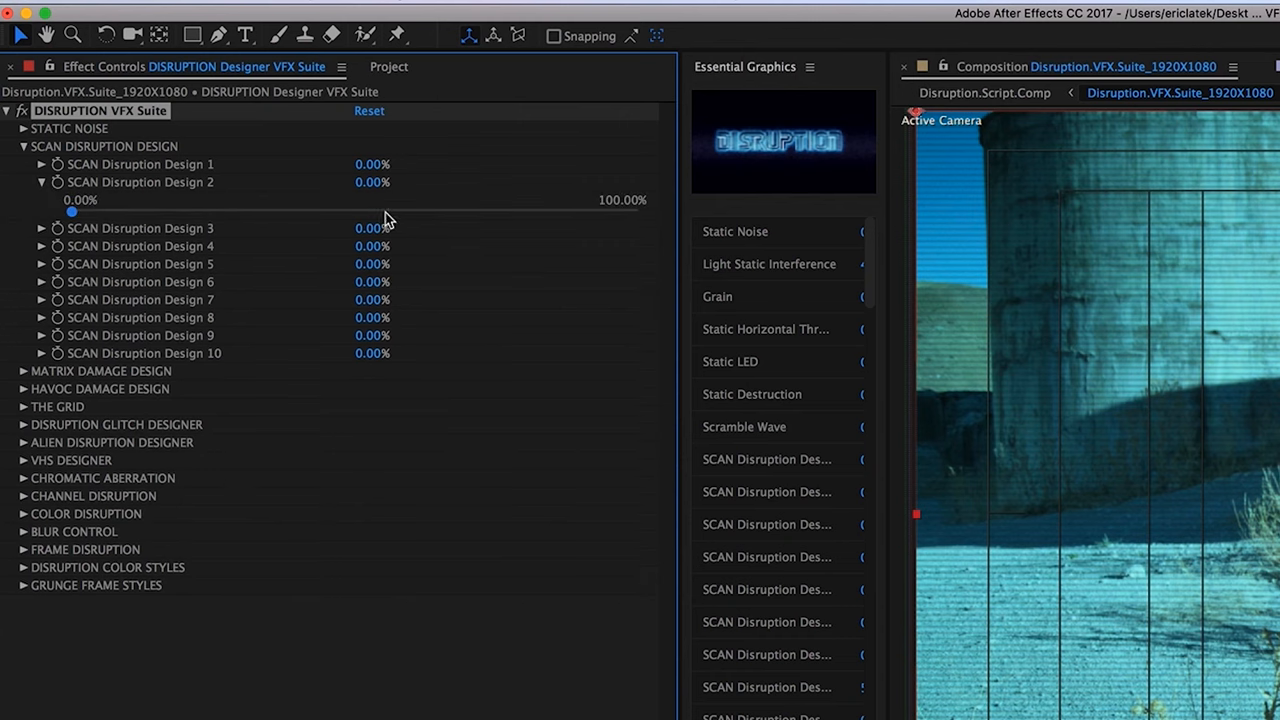
pyautogui.moveTo(71, 211); pyautogui.dragTo(384, 211)
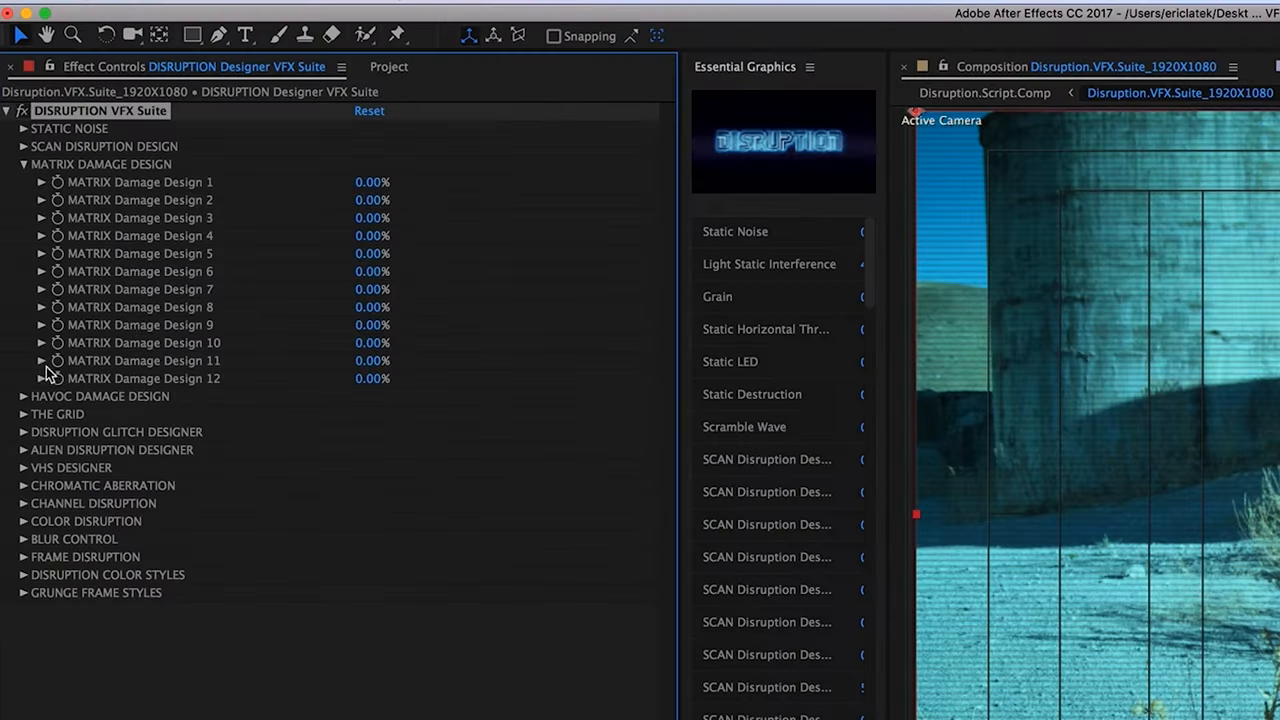
pyautogui.click(42, 360)
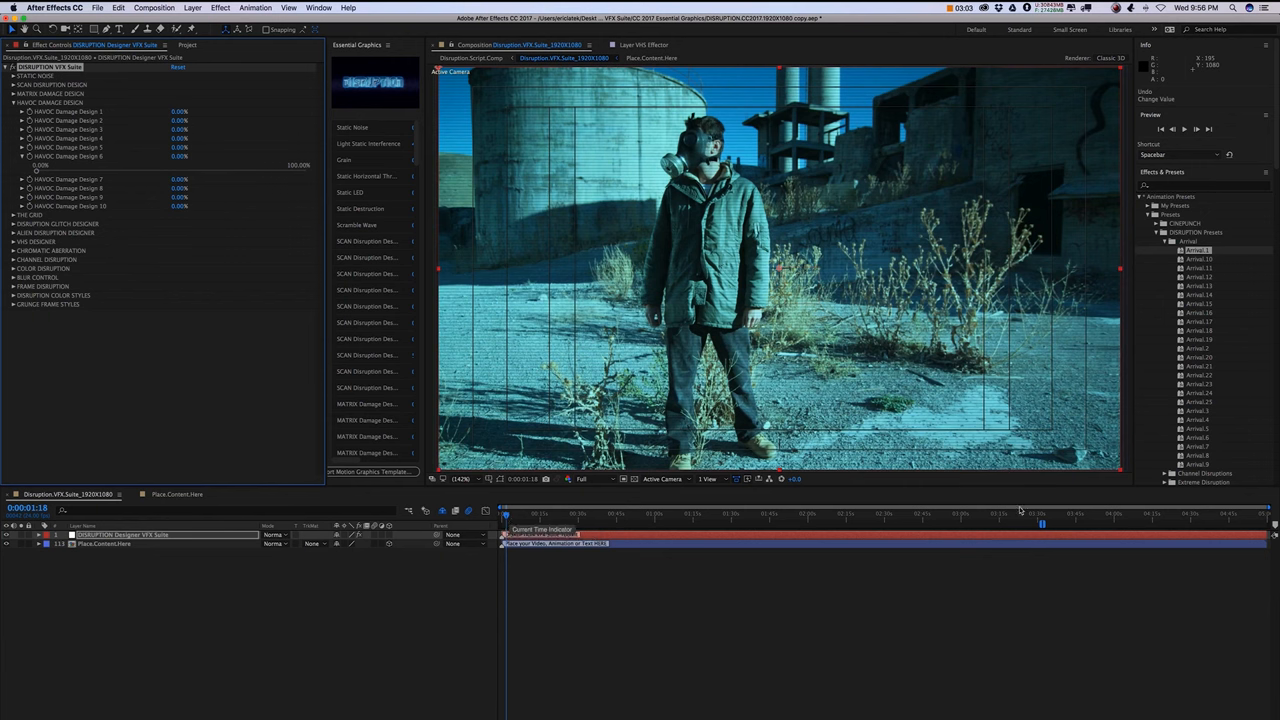
pyautogui.moveTo(1072, 527)
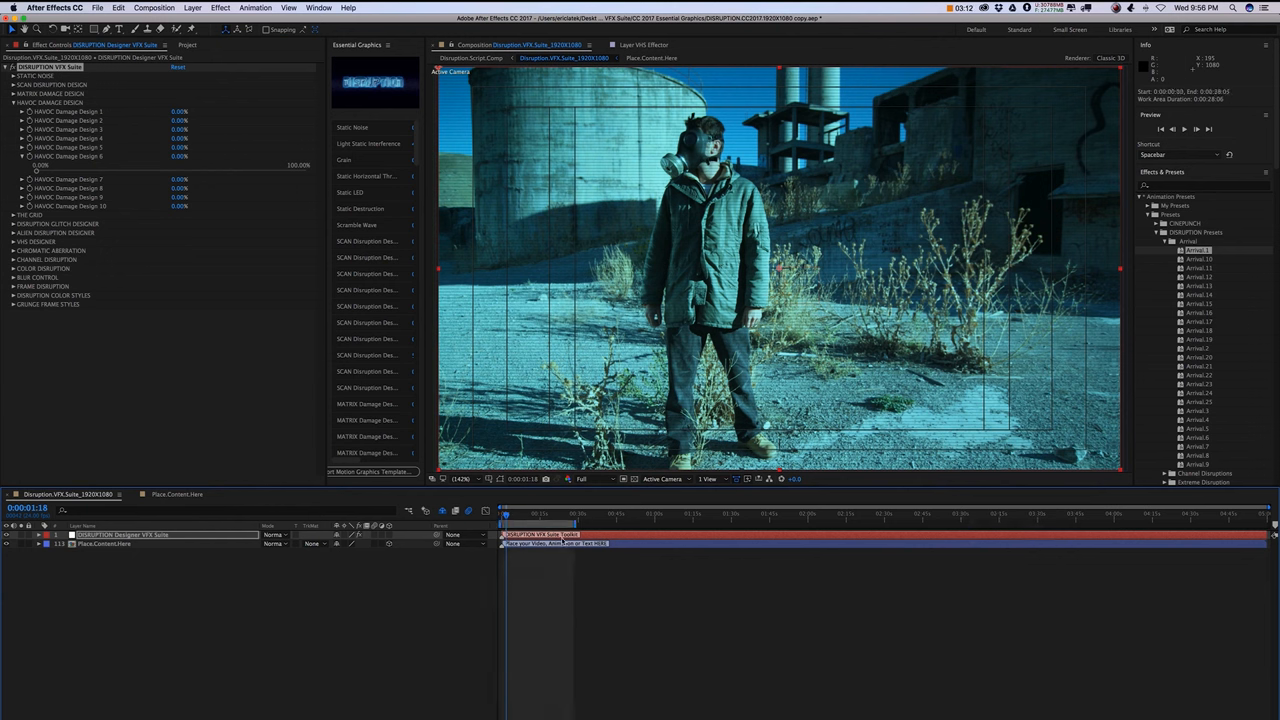
pyautogui.moveTo(310, 573)
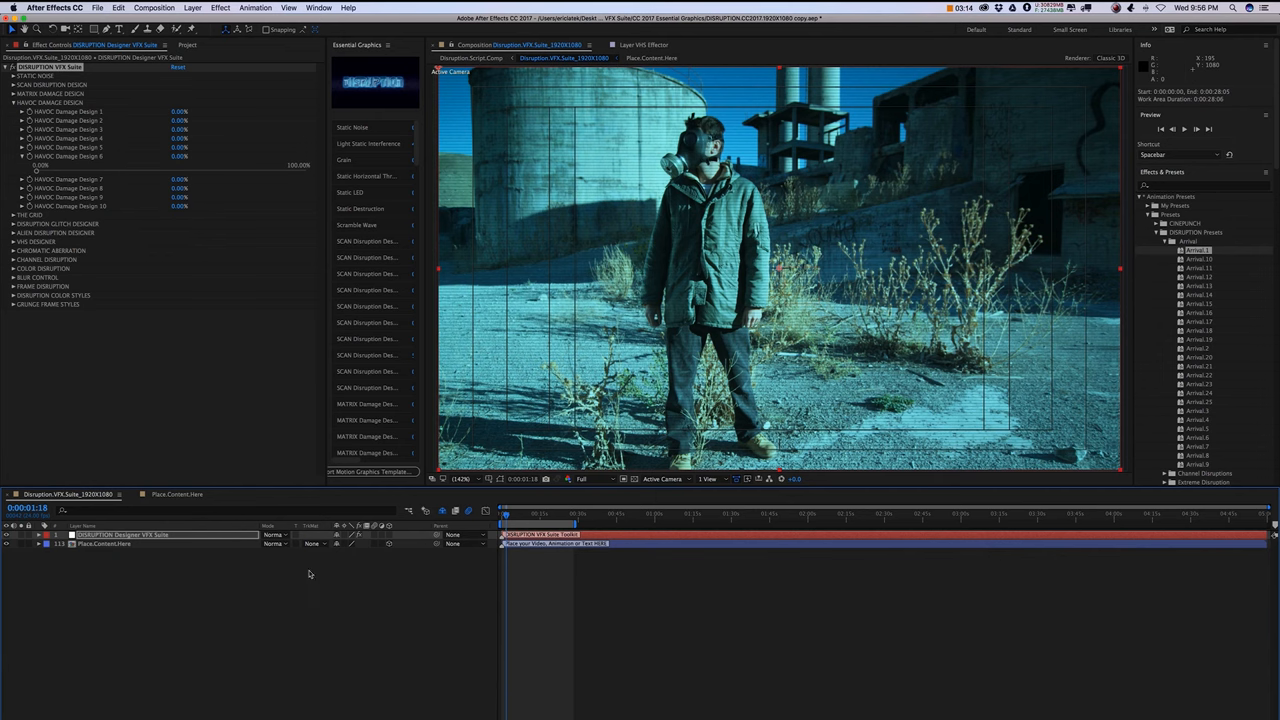
# Step: Bring up the list of installed scripts and panels, including ft-Toolbar2
pyautogui.click(69, 710)
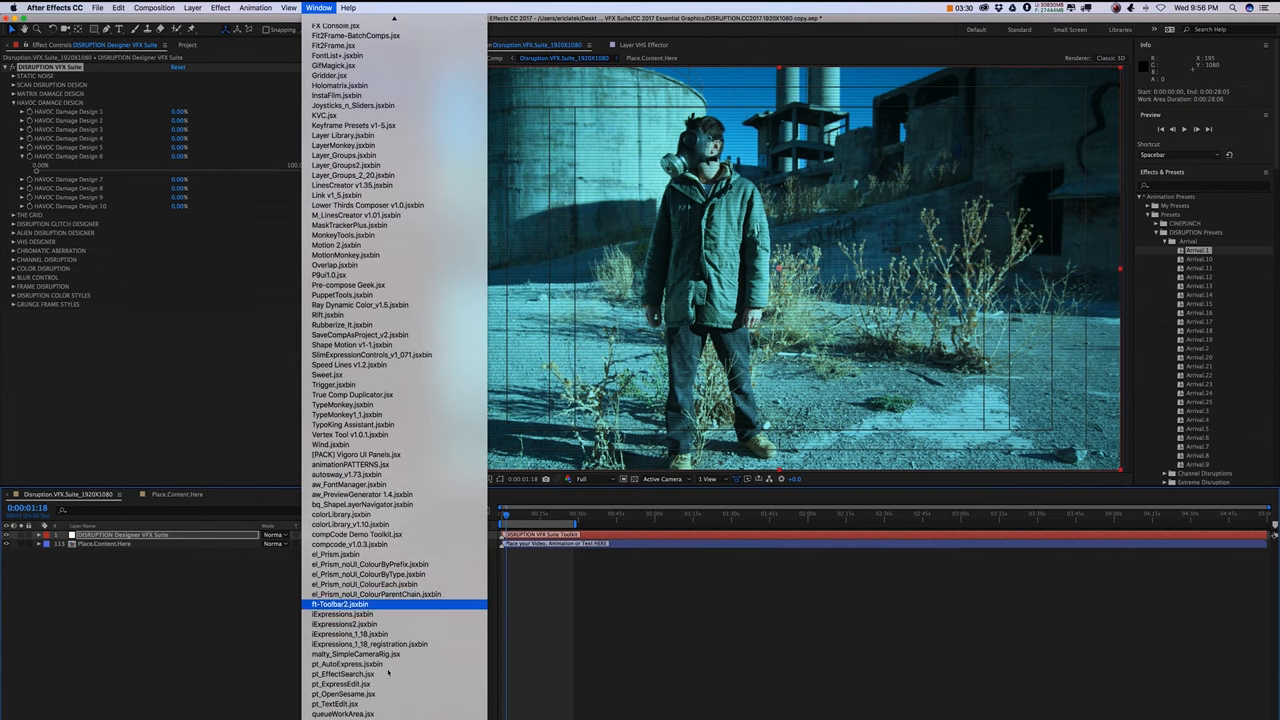
# Step: Use rd_CompSetter to set the composition duration to 300 seconds, then close it
pyautogui.scroll(-3)
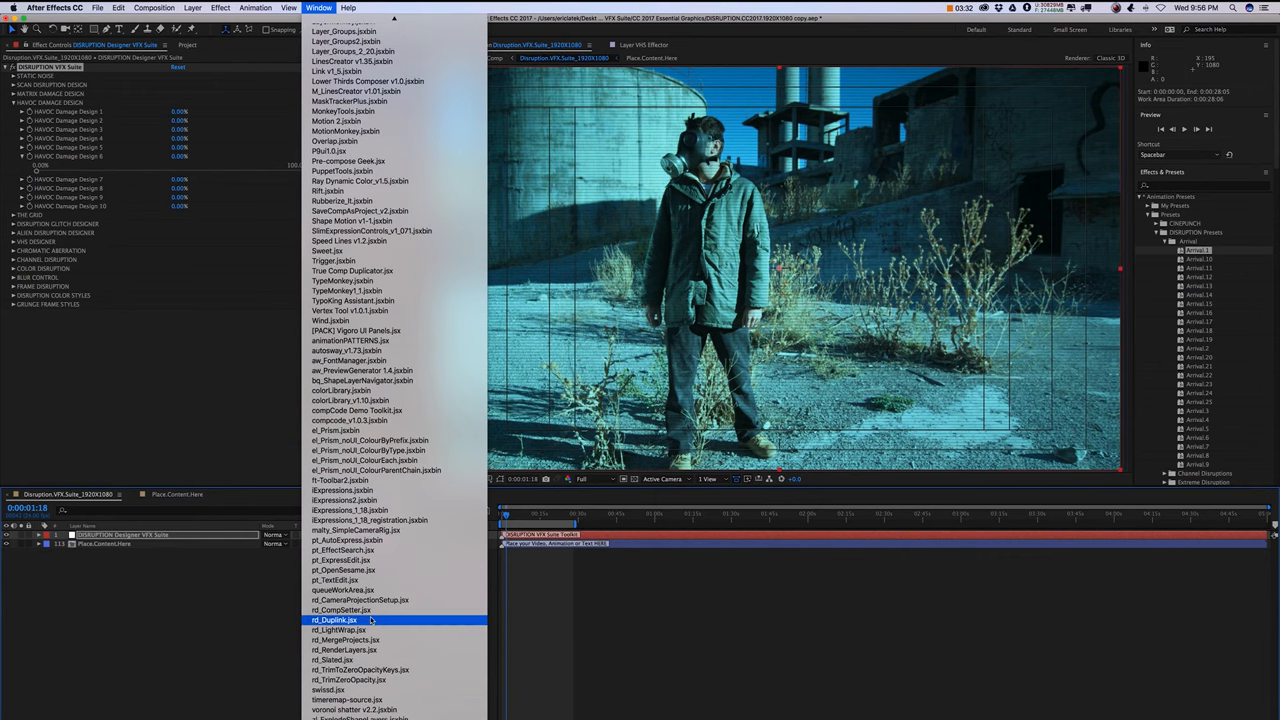
pyautogui.click(340, 610)
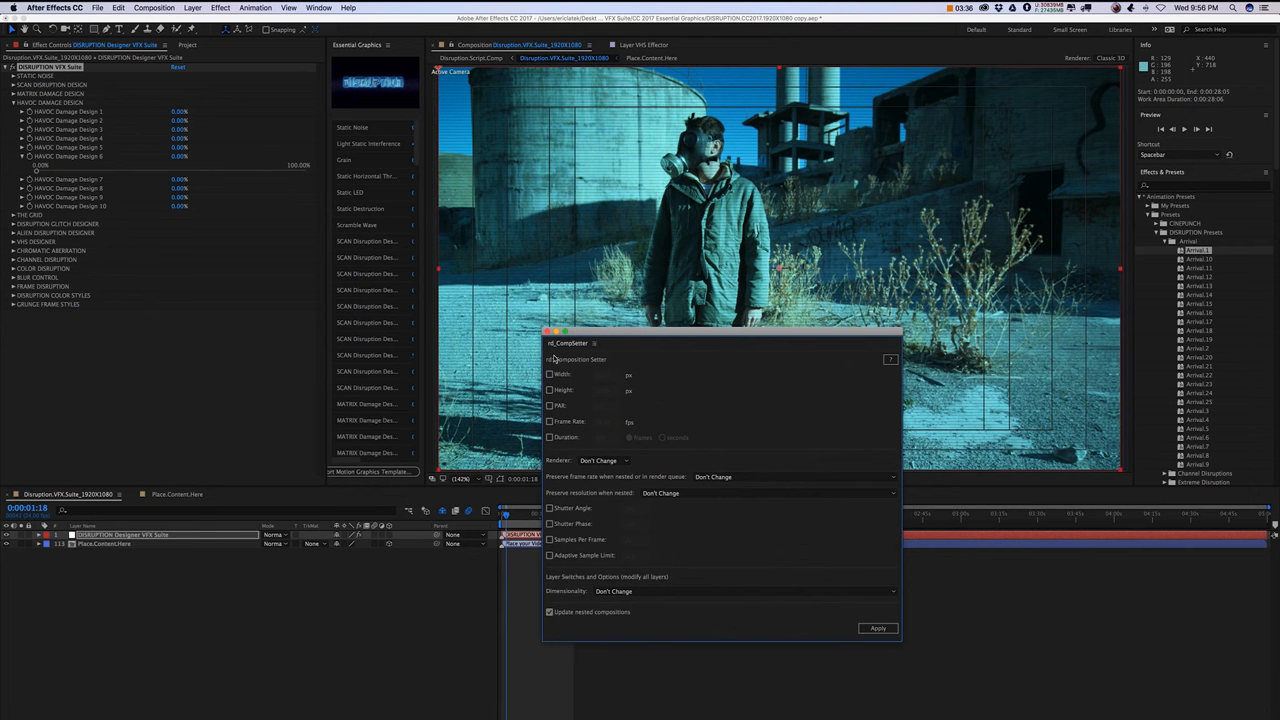
pyautogui.click(549, 437)
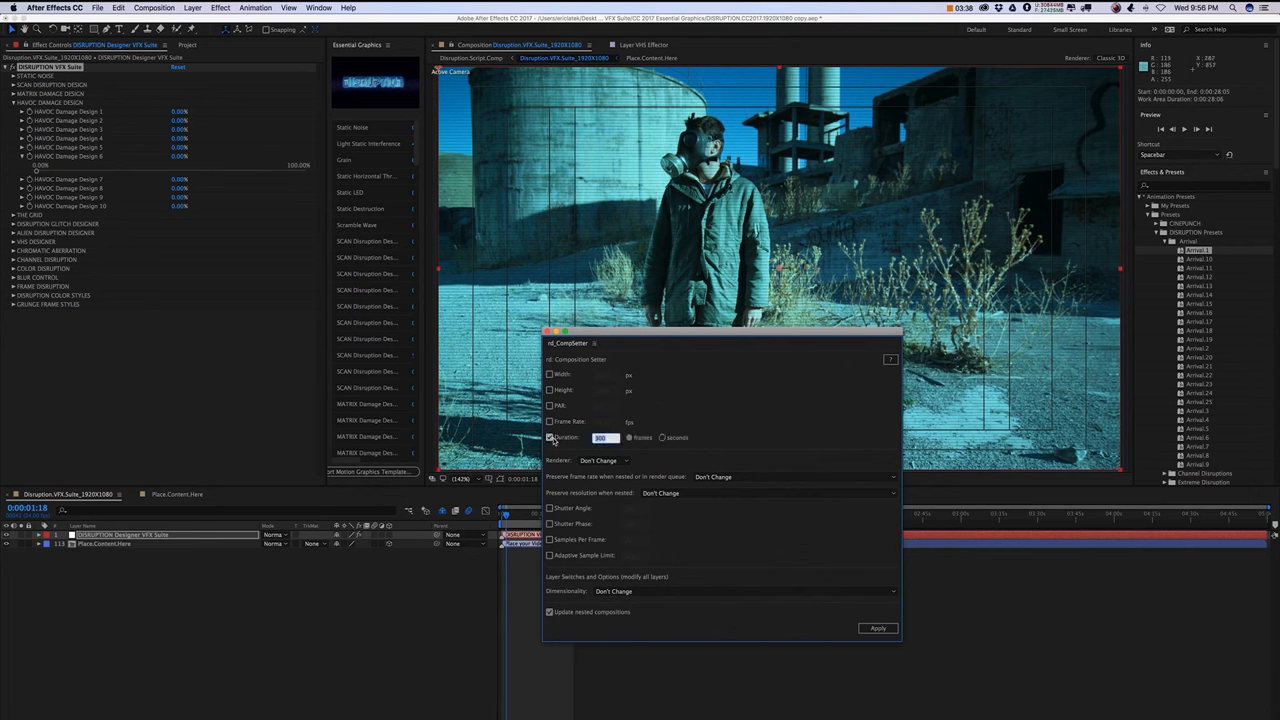
pyautogui.click(662, 437)
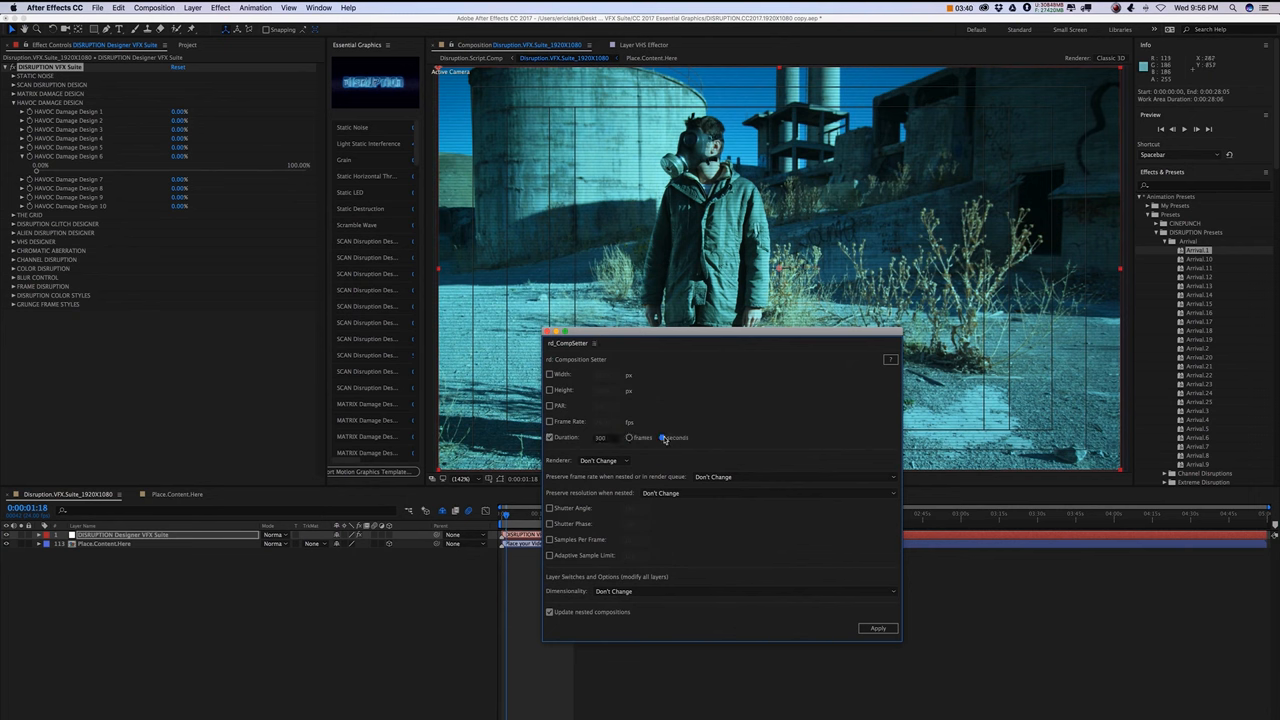
pyautogui.click(662, 437)
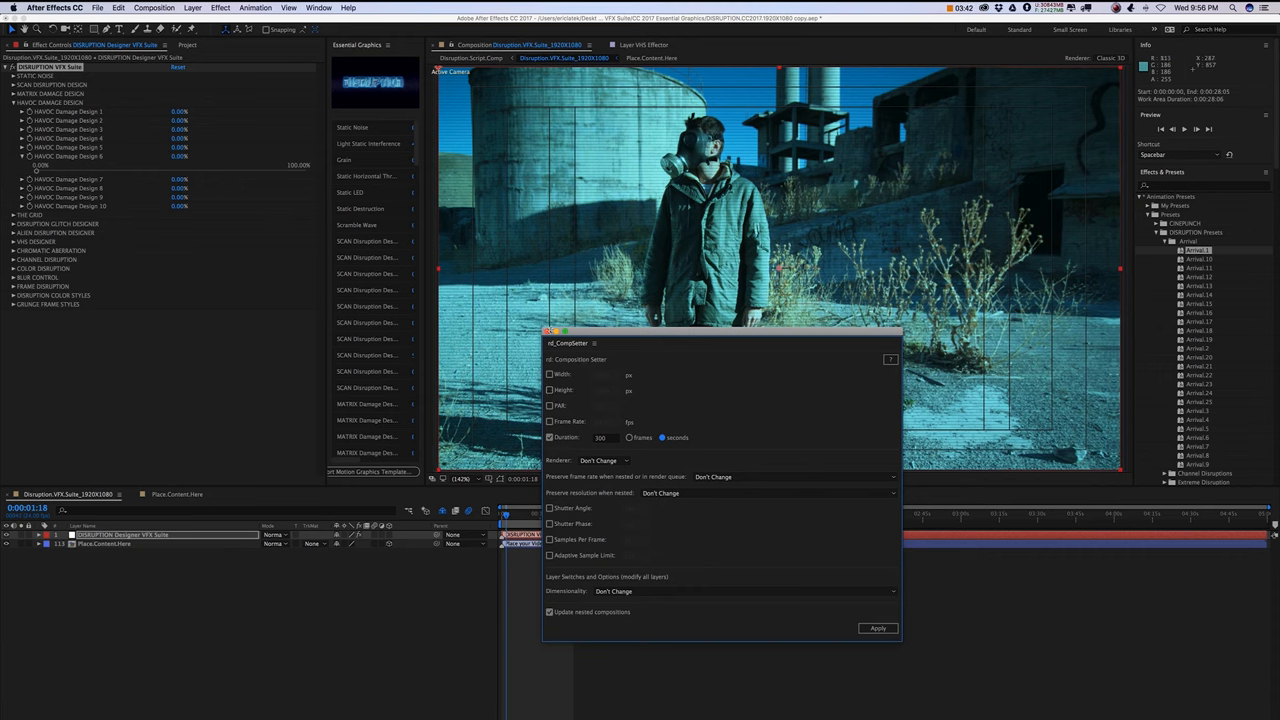
pyautogui.click(877, 628)
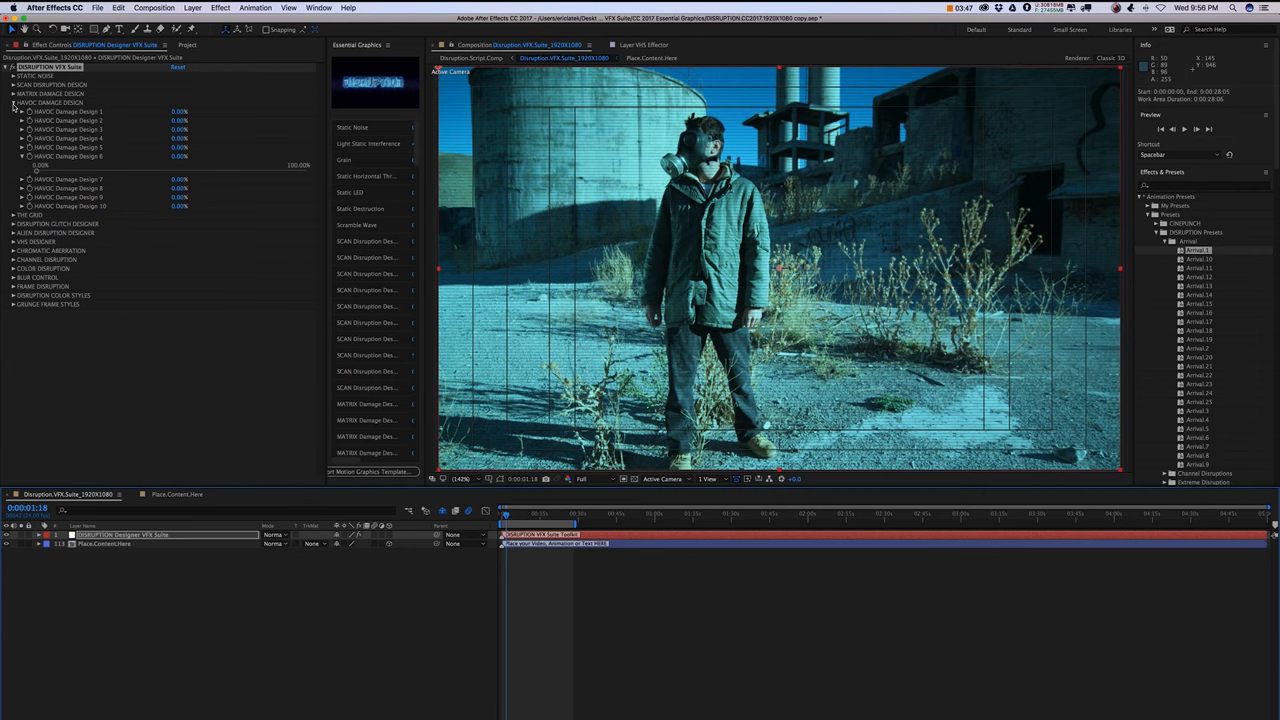
# Step: Collapse HAVOC Damage Design, raise The Griddler to about 25%, and make the grid colour blue
pyautogui.click(16, 102)
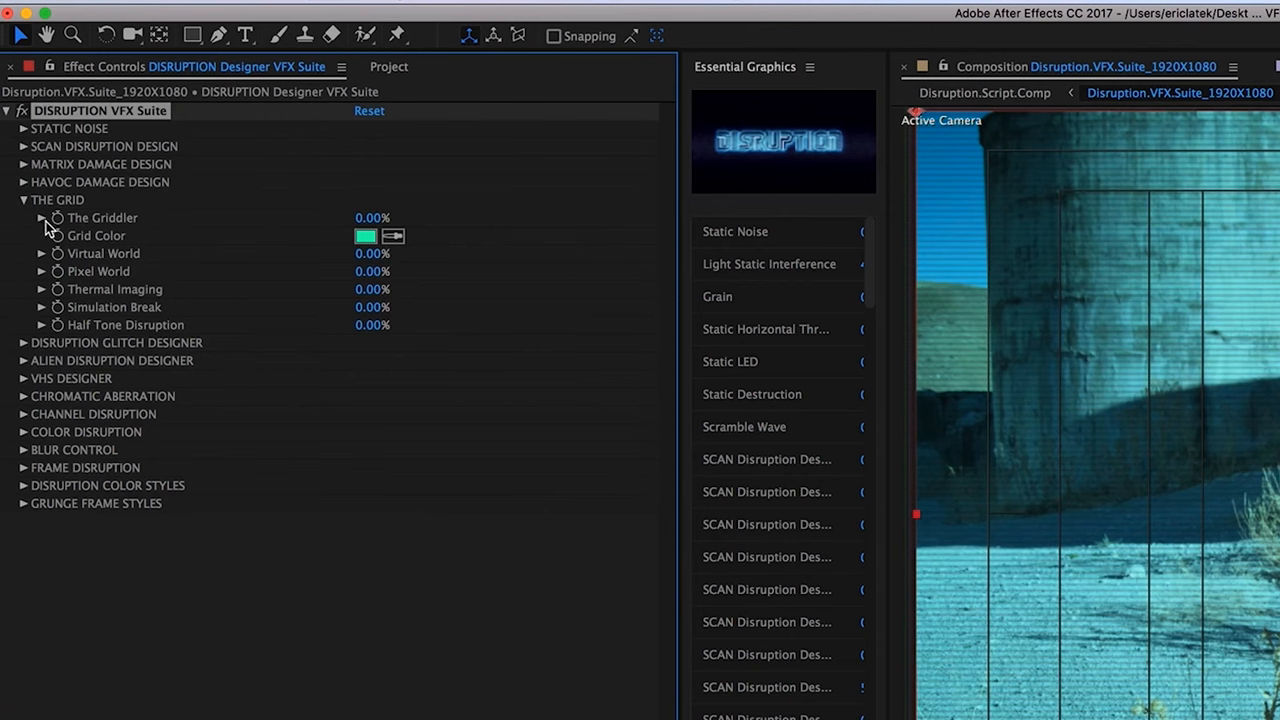
pyautogui.click(42, 217)
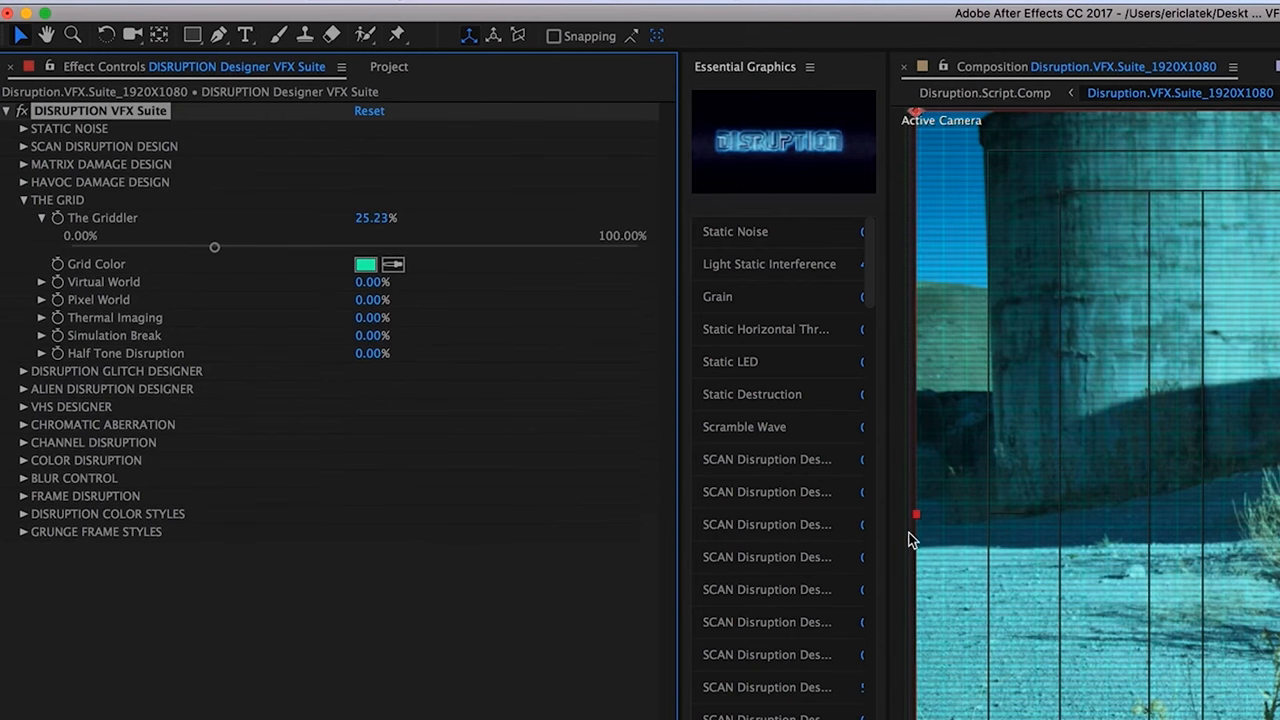
pyautogui.click(366, 263)
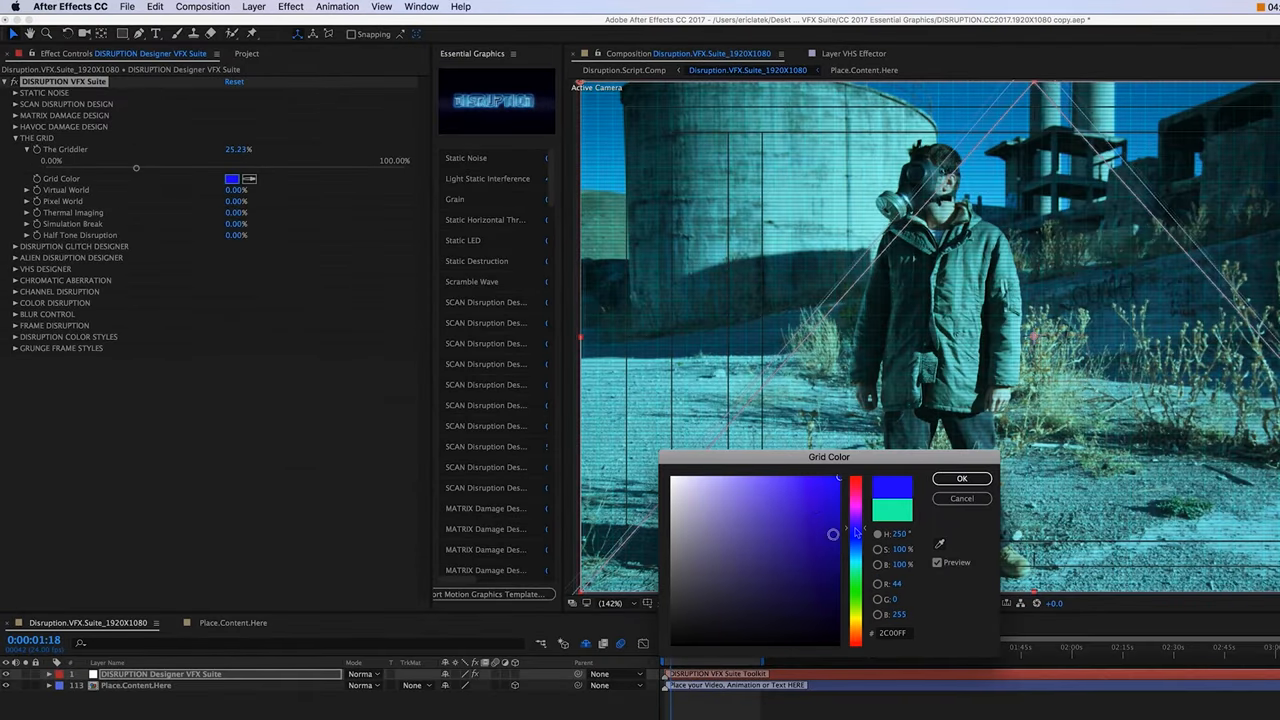
pyautogui.click(961, 478)
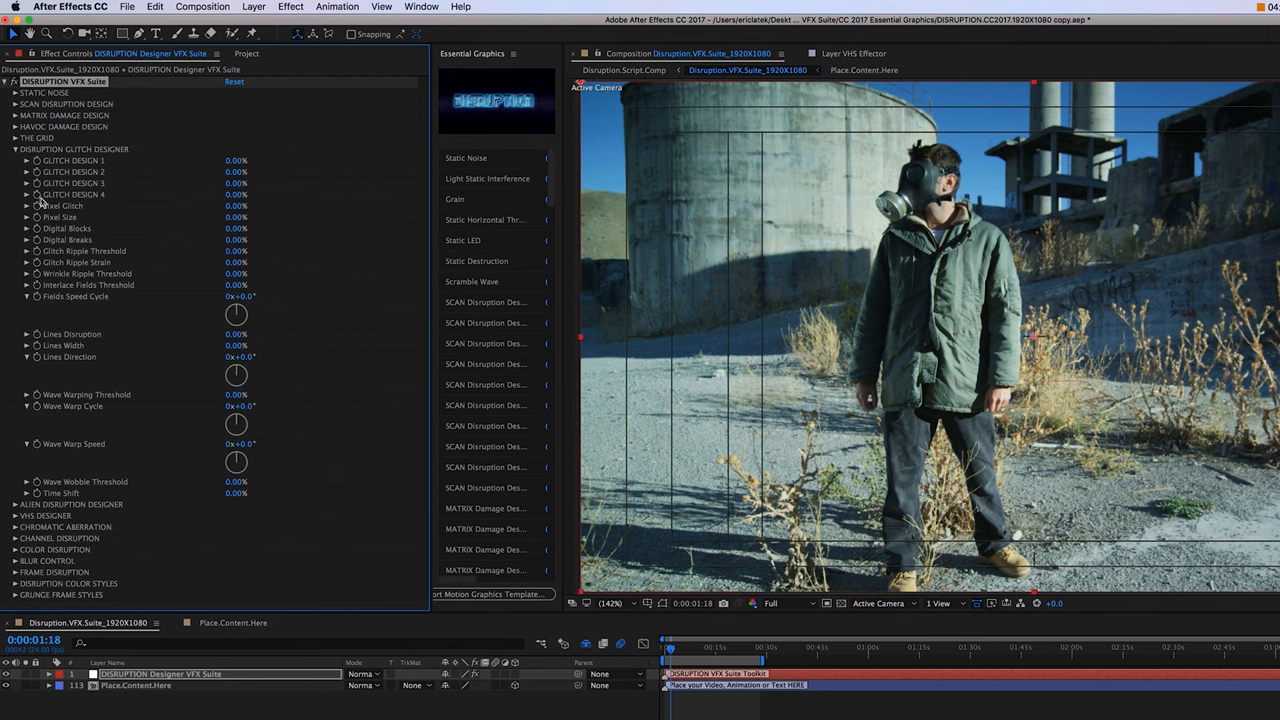
pyautogui.moveTo(87, 167)
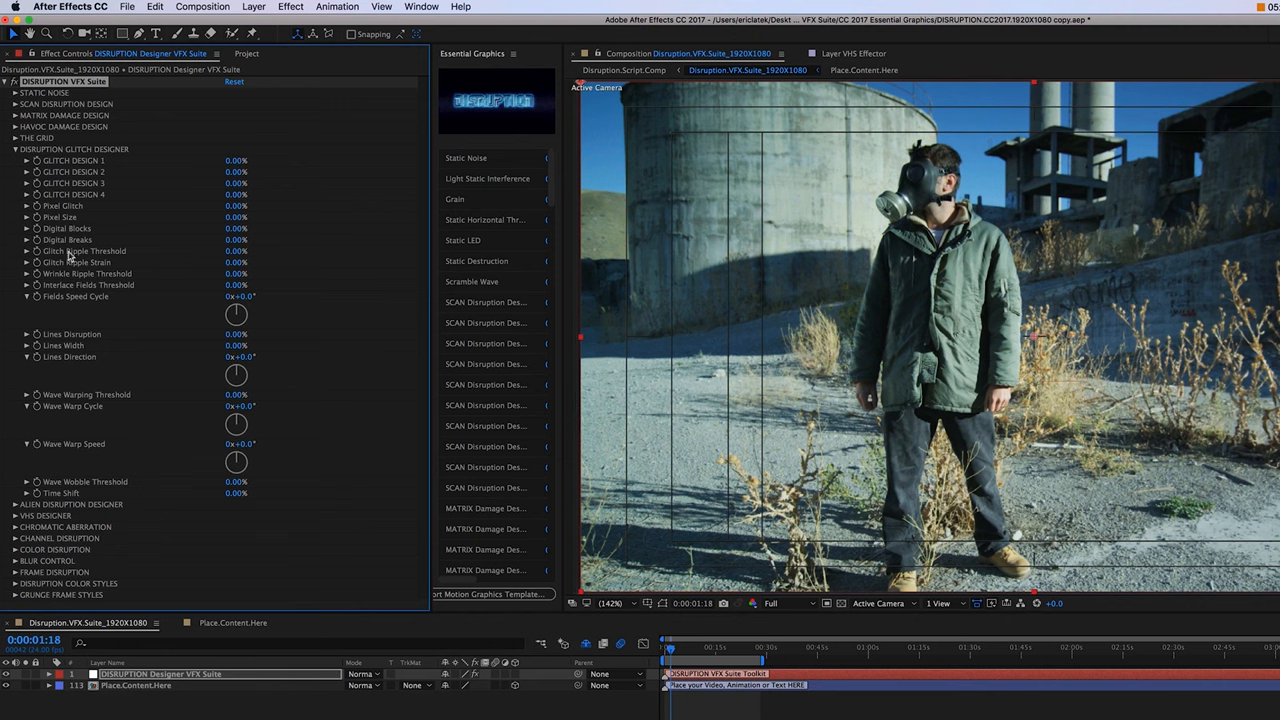
pyautogui.moveTo(63, 270)
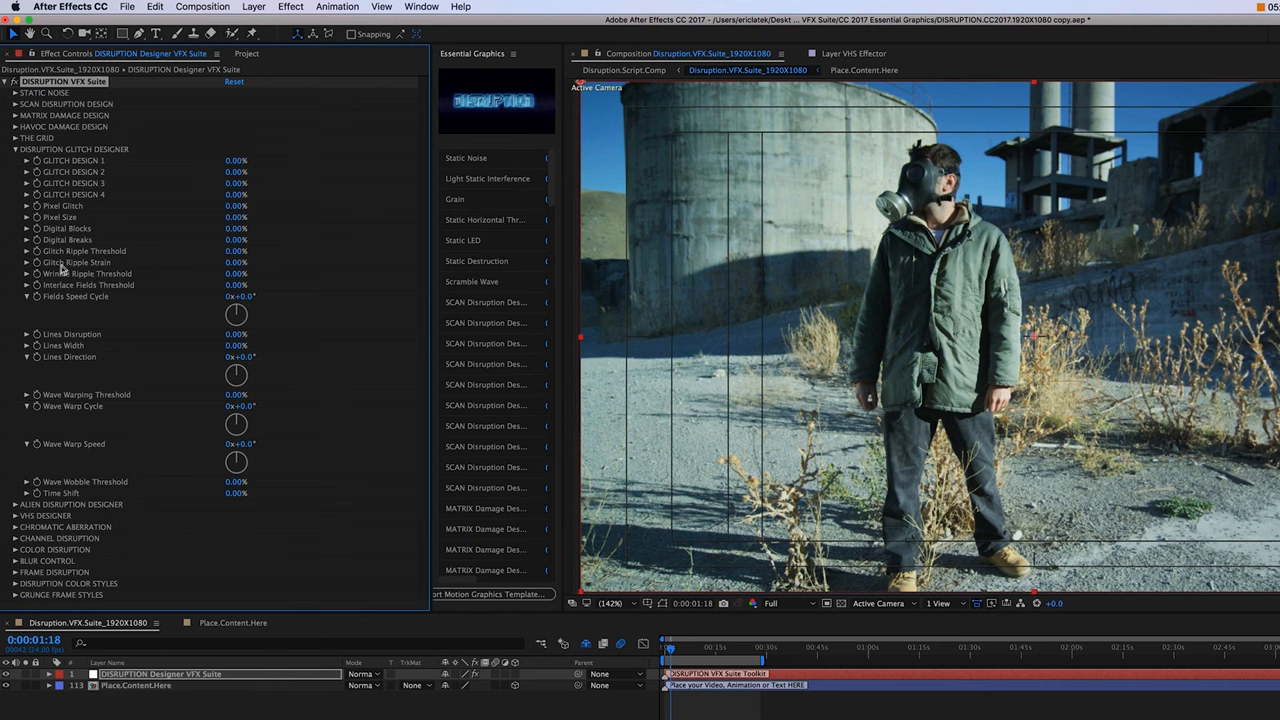
pyautogui.moveTo(60, 298)
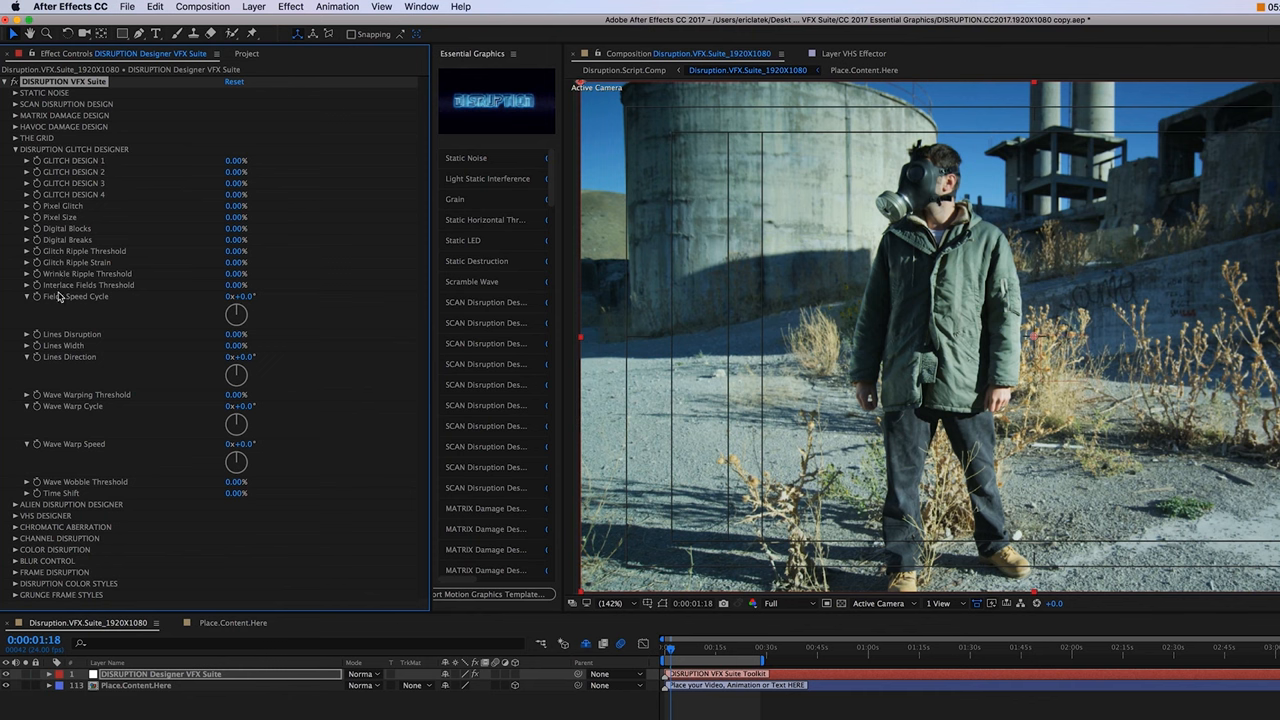
pyautogui.moveTo(65, 340)
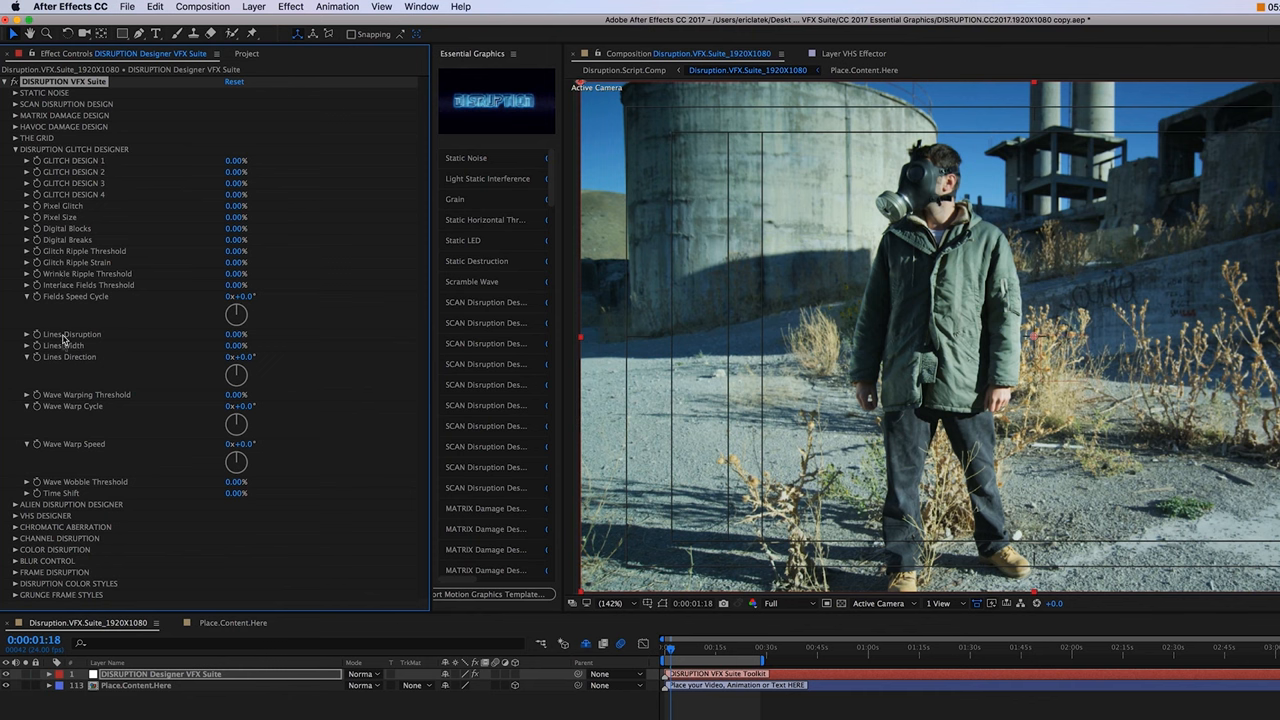
pyautogui.moveTo(60, 423)
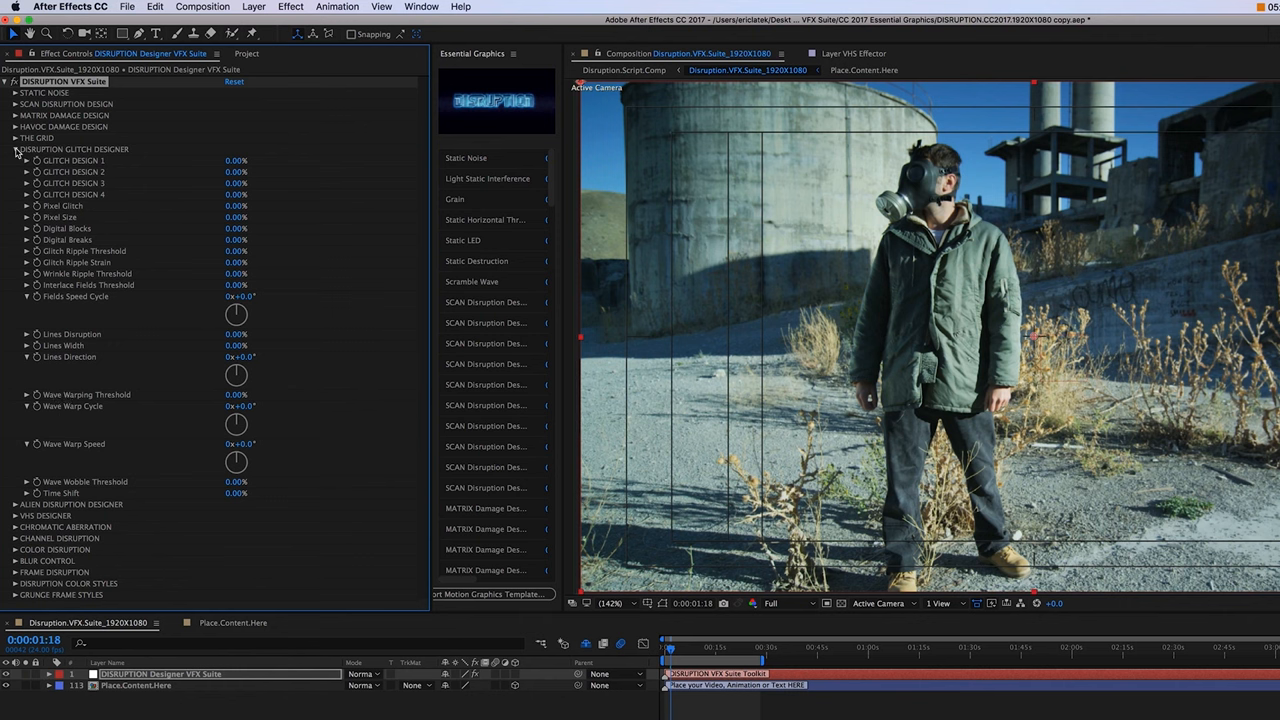
# Step: Collapse the Disruption Glitch Designer section
pyautogui.click(16, 149)
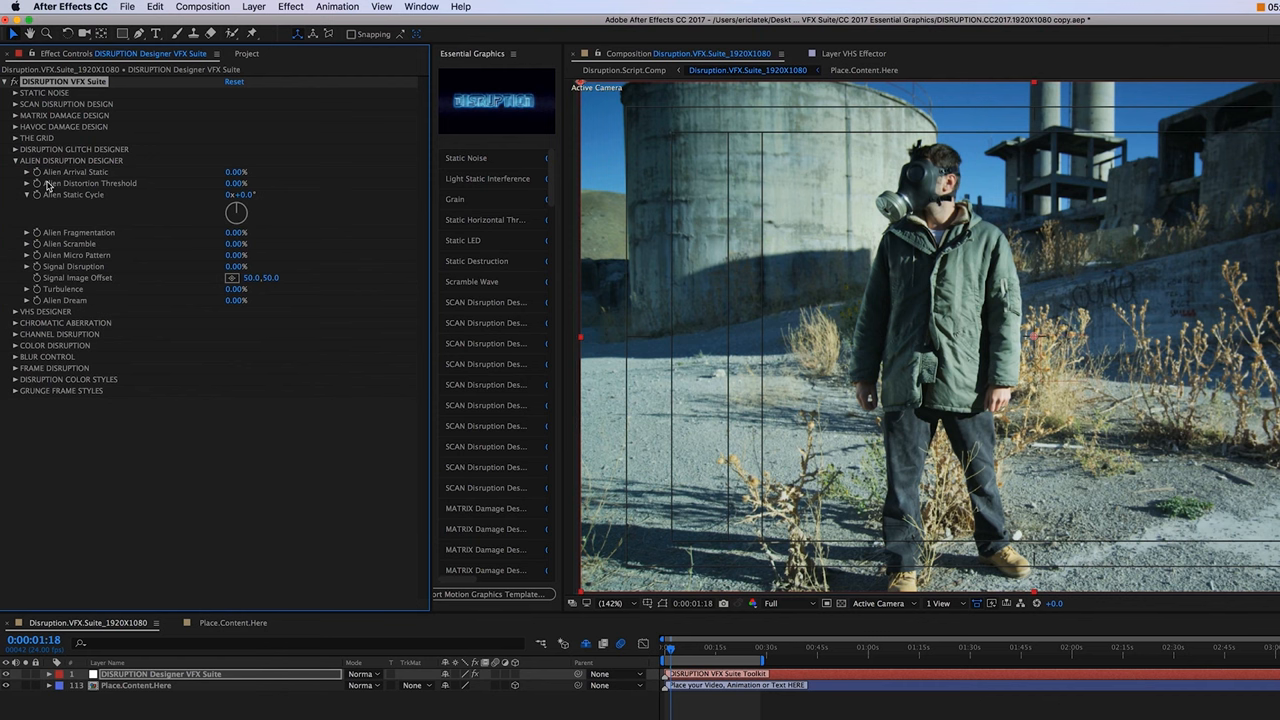
pyautogui.moveTo(158, 189)
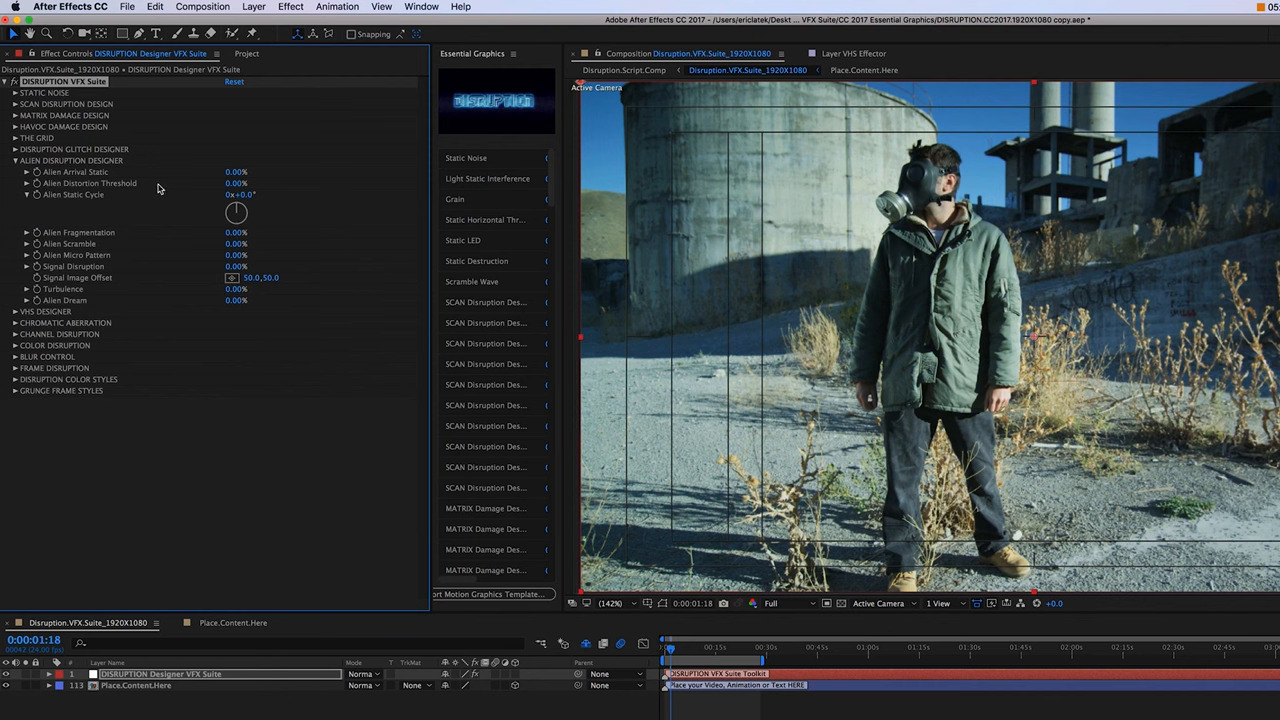
pyautogui.moveTo(130, 240)
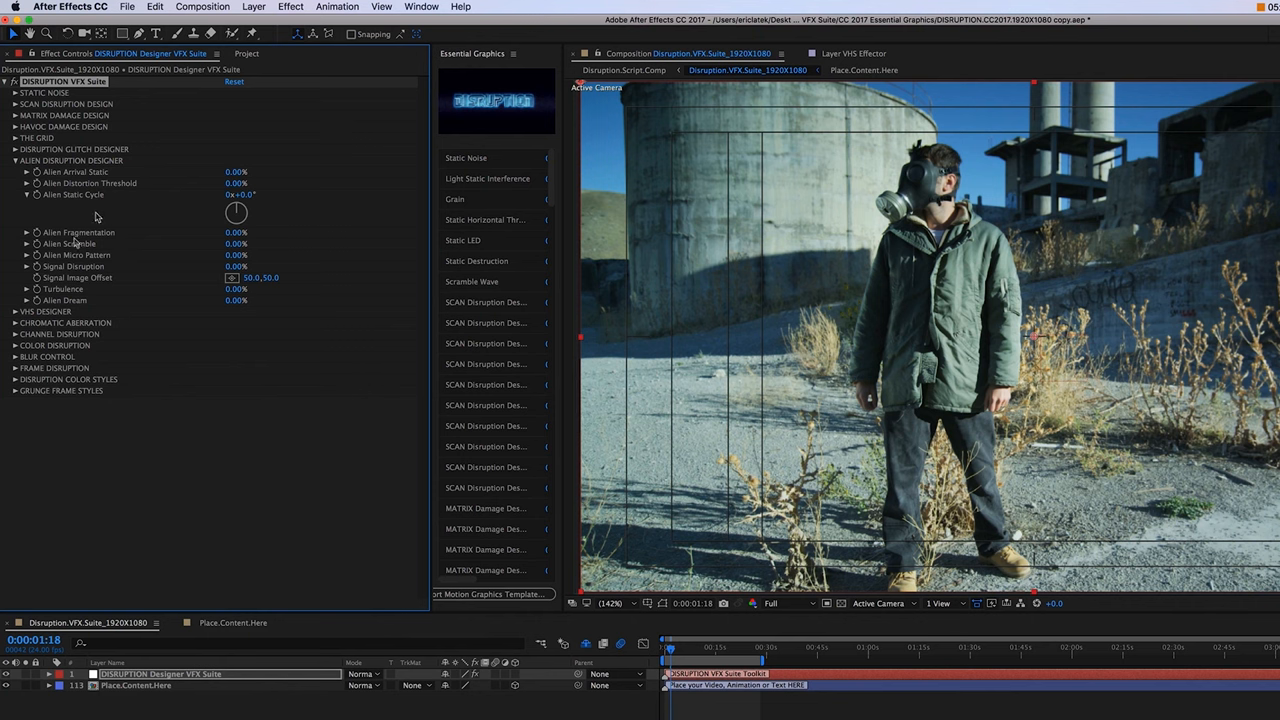
pyautogui.moveTo(83, 262)
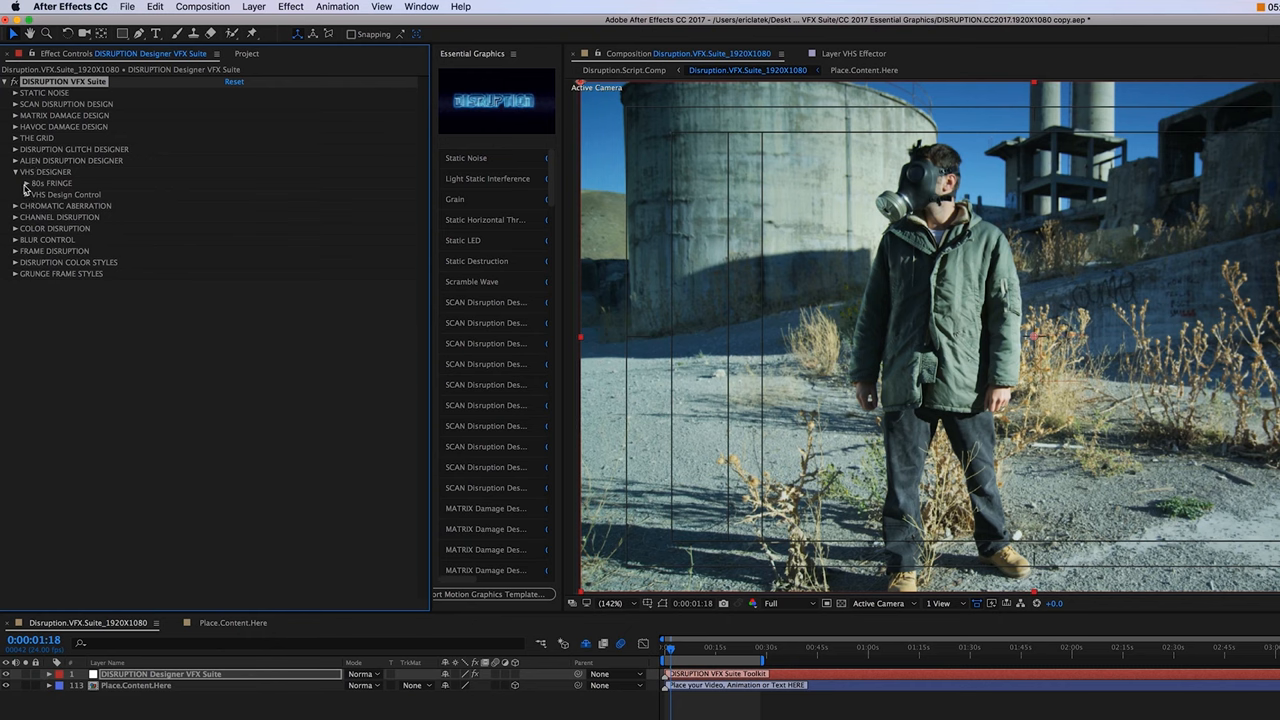
# Step: Expand the 80s Fringe controls and reveal the VHS Light Wrinkles slider
pyautogui.click(37, 183)
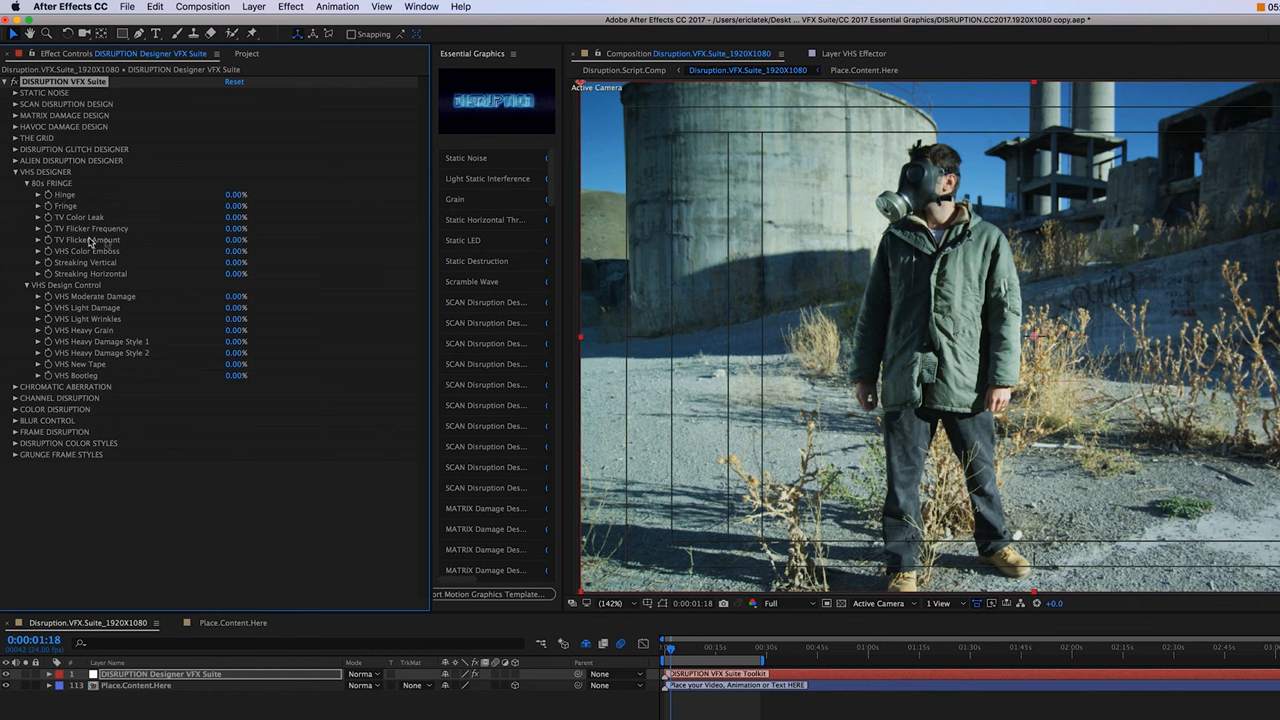
pyautogui.moveTo(42, 262)
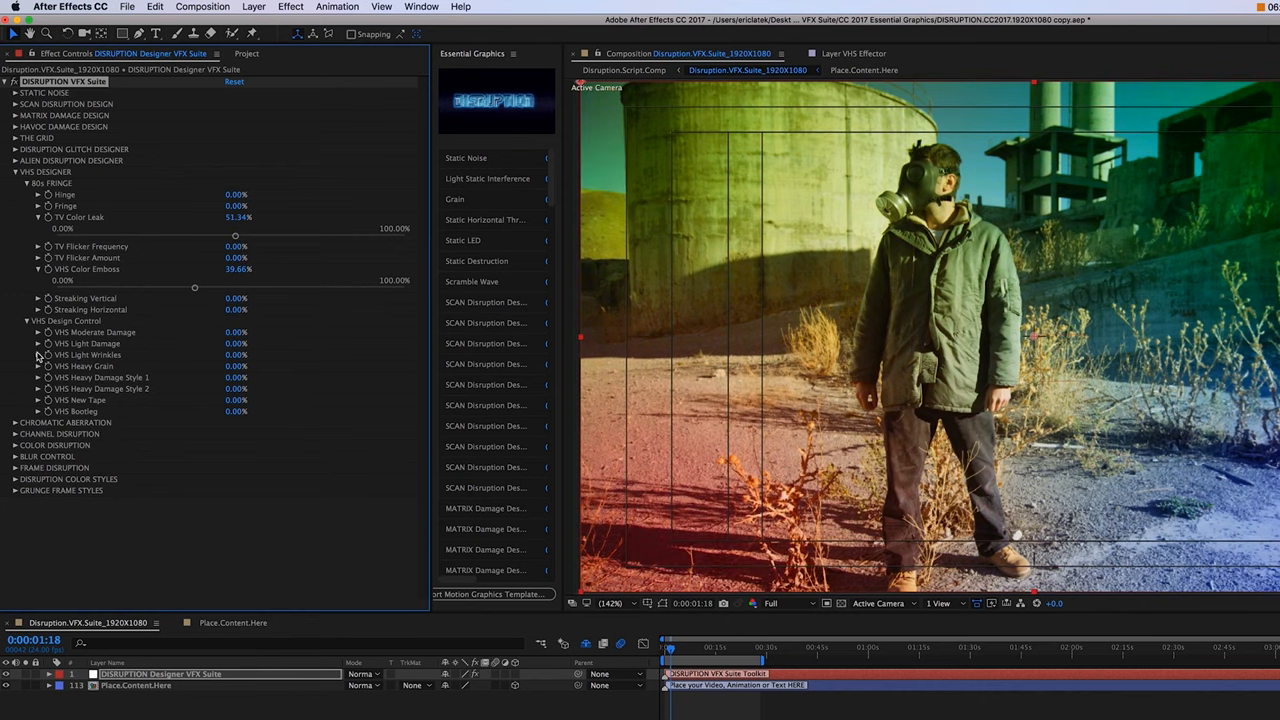
pyautogui.click(38, 366)
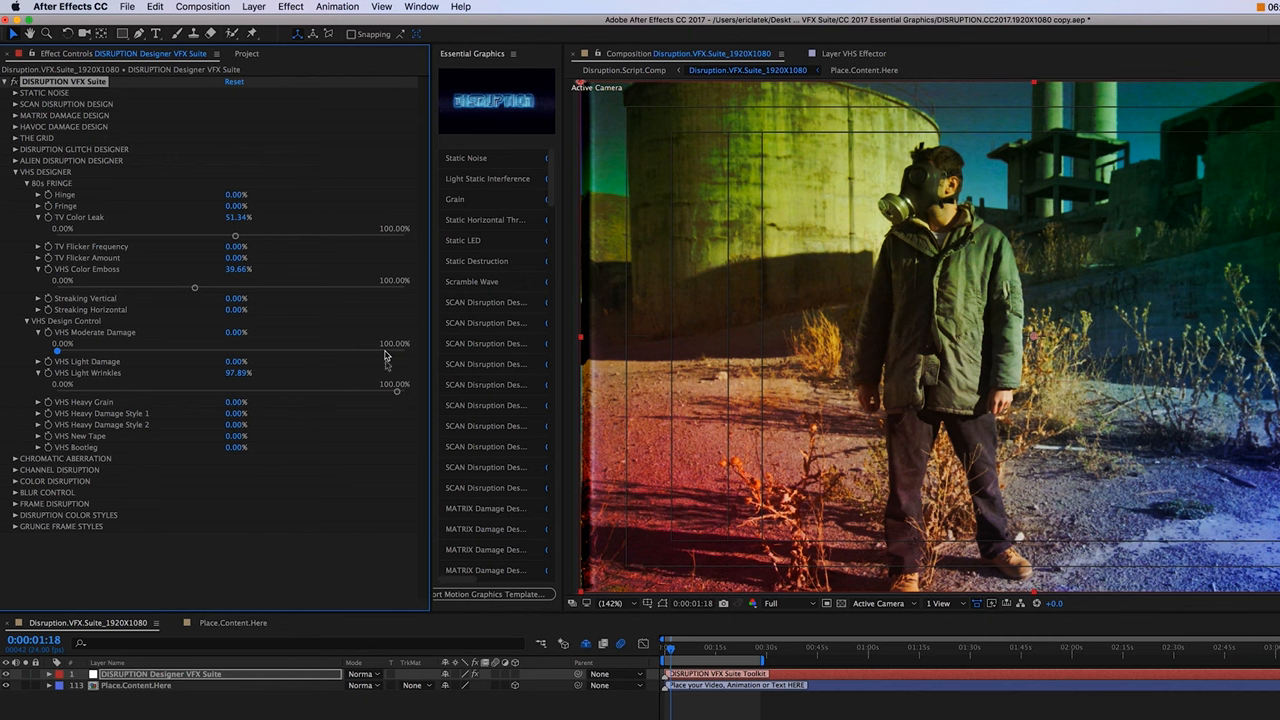
pyautogui.moveTo(390, 395)
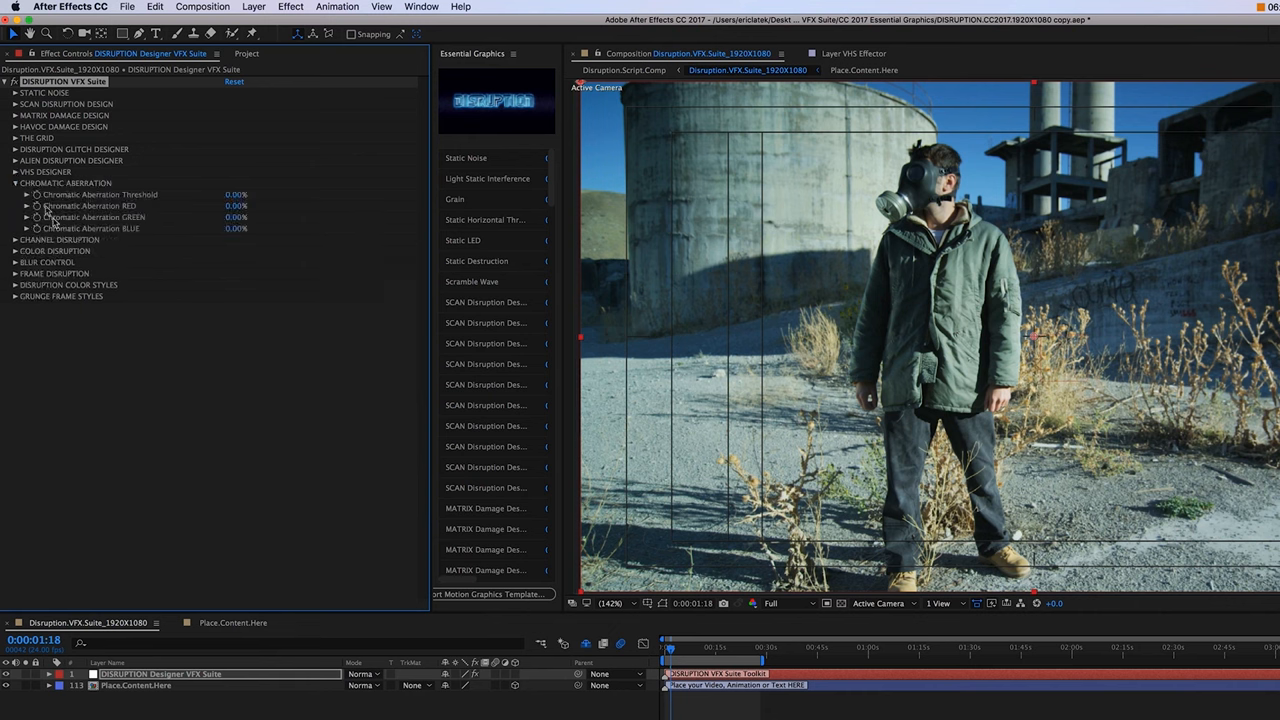
# Step: Raise the Chromatic Aberration Threshold, then drag it back to none
pyautogui.click(27, 194)
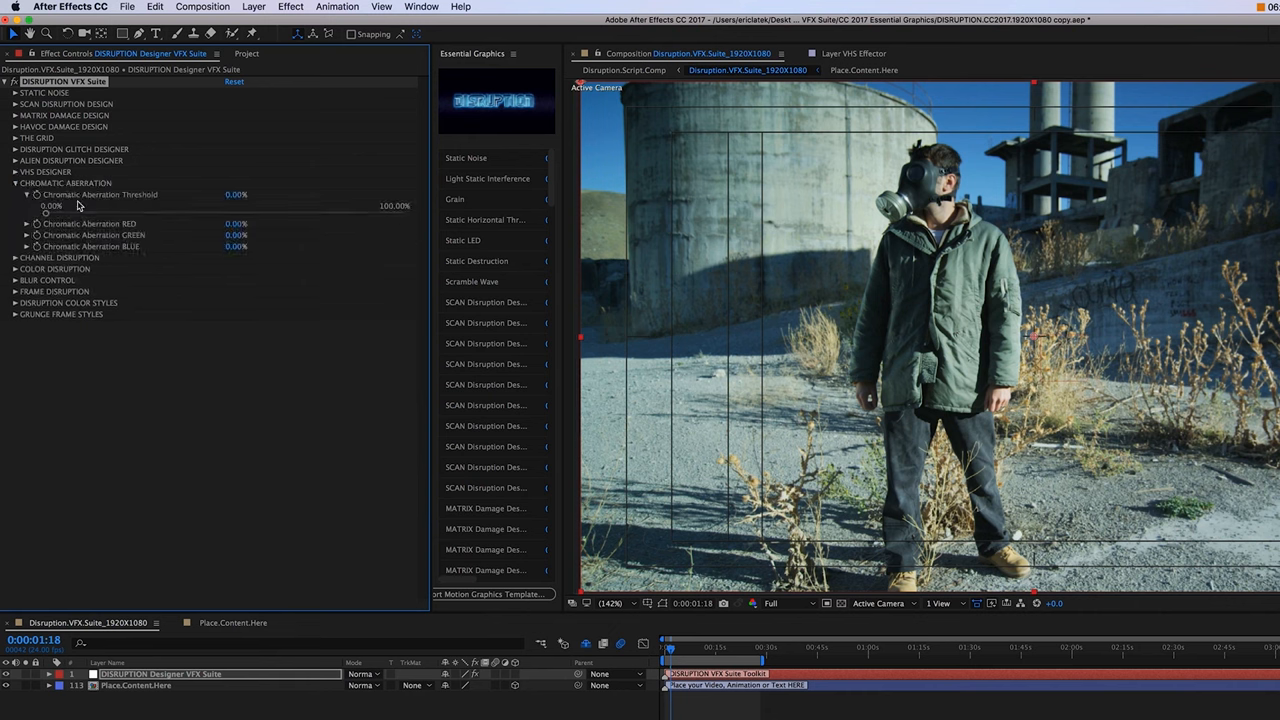
pyautogui.moveTo(48, 213); pyautogui.dragTo(128, 213)
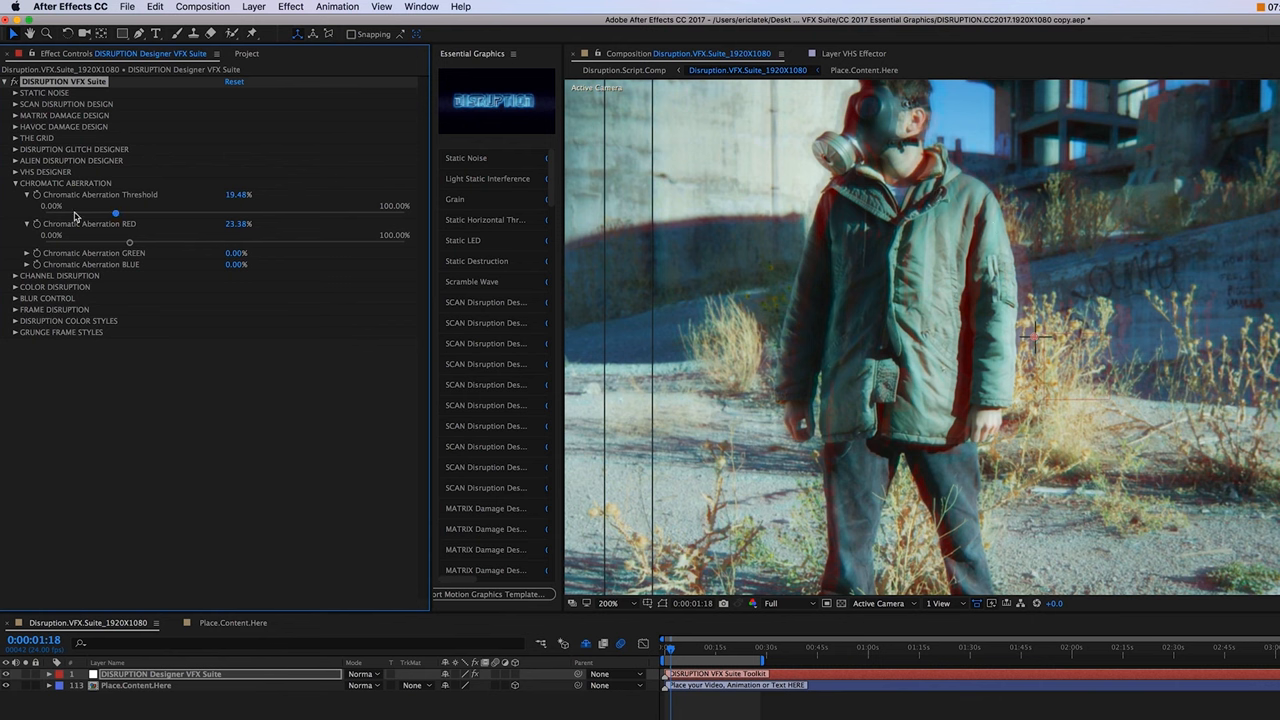
pyautogui.moveTo(115, 214); pyautogui.dragTo(75, 214)
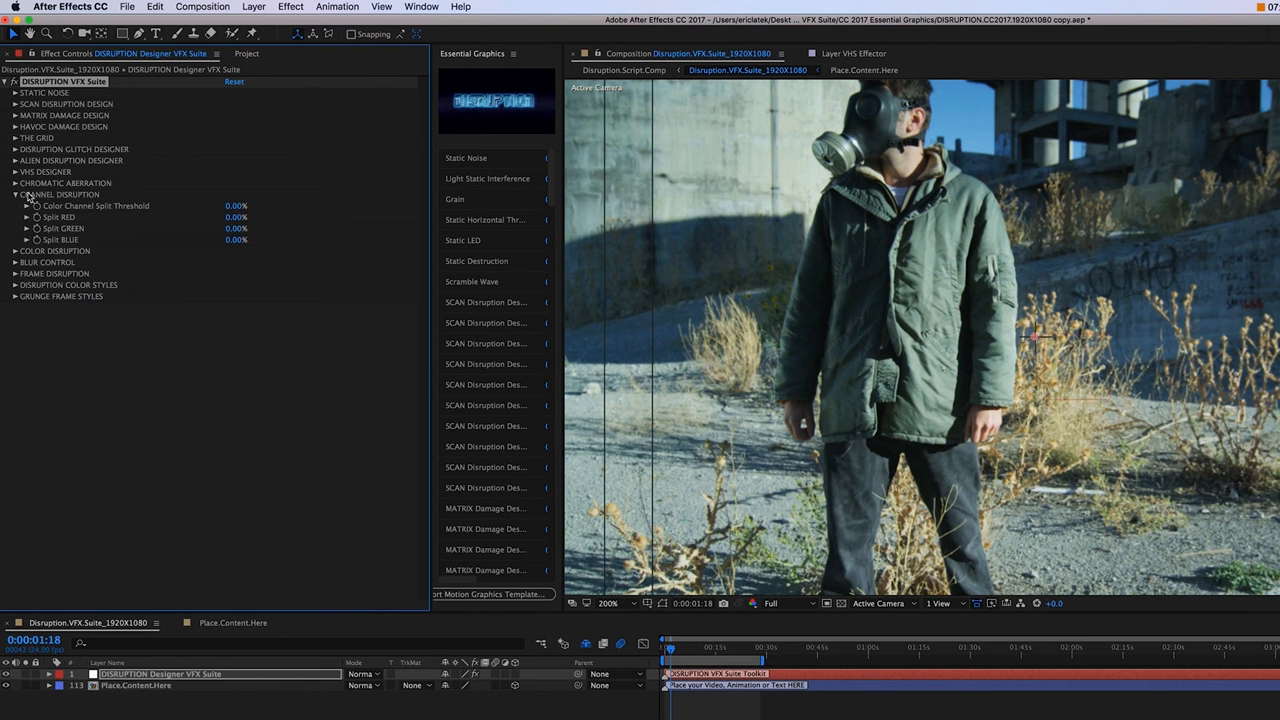
# Step: Reveal Color Channel Split Threshold and Split RED, then drag Split RED higher
pyautogui.click(35, 206)
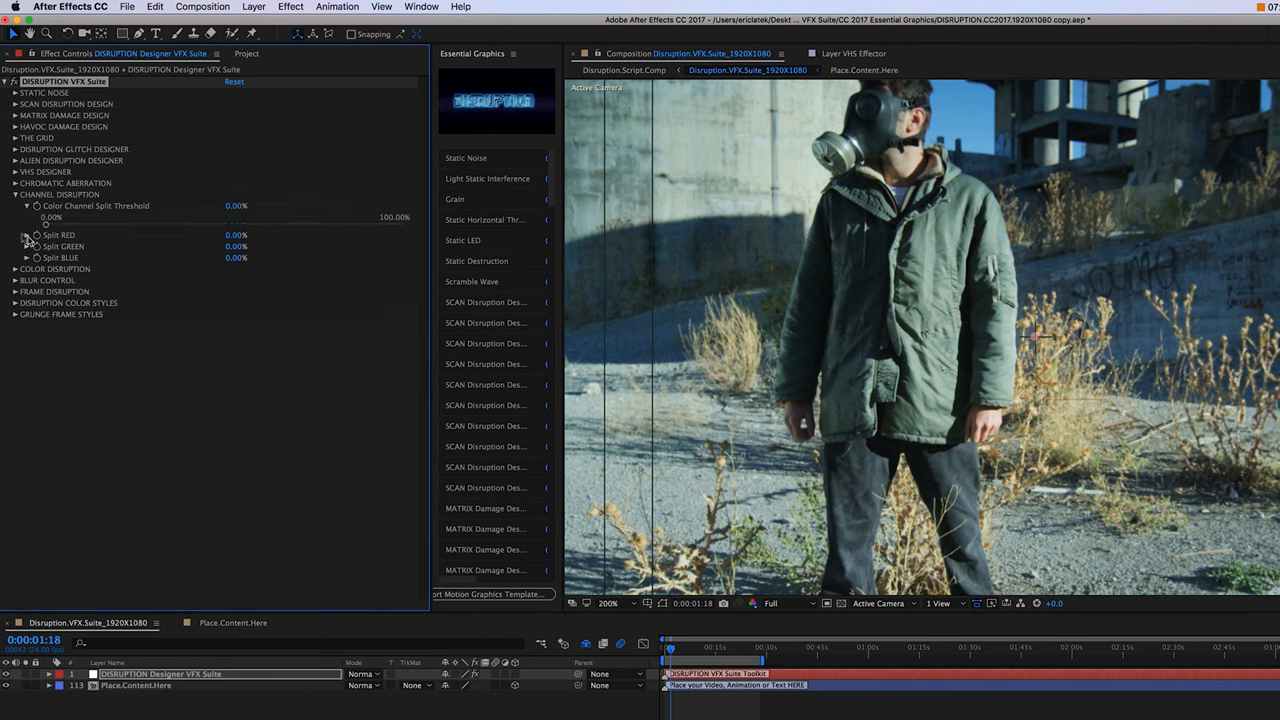
pyautogui.click(27, 234)
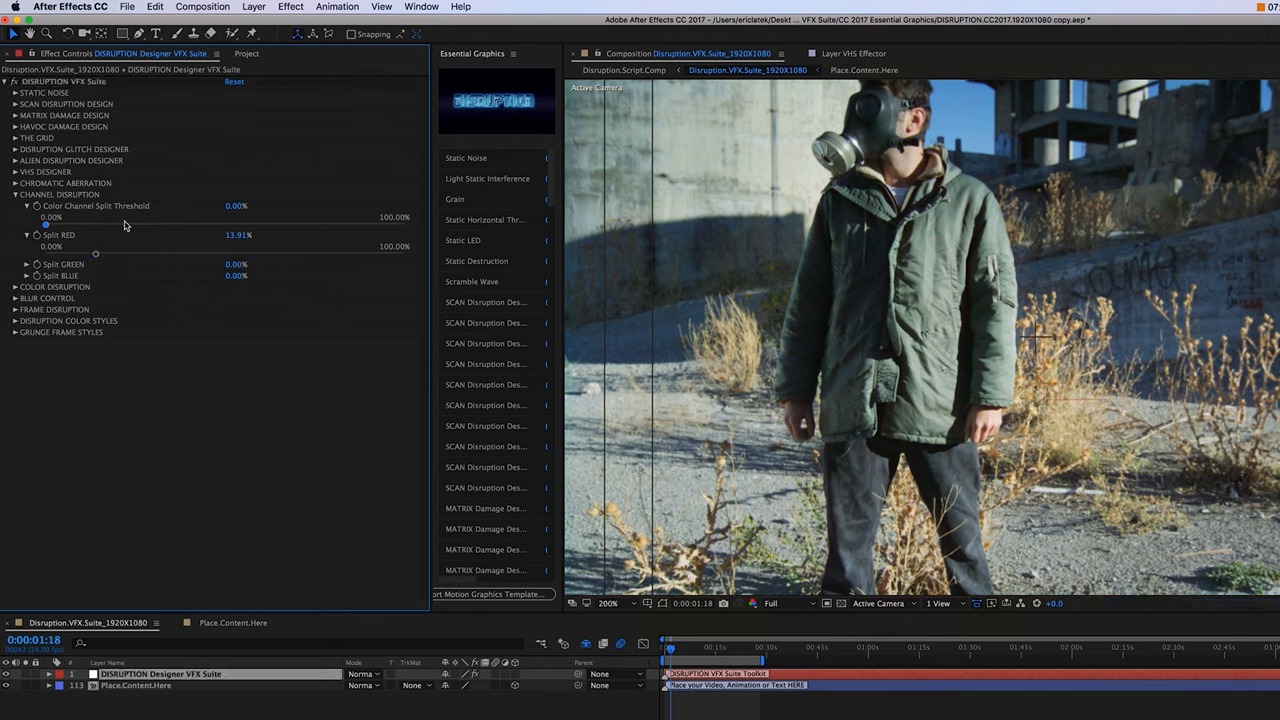
pyautogui.moveTo(44, 224); pyautogui.dragTo(126, 224)
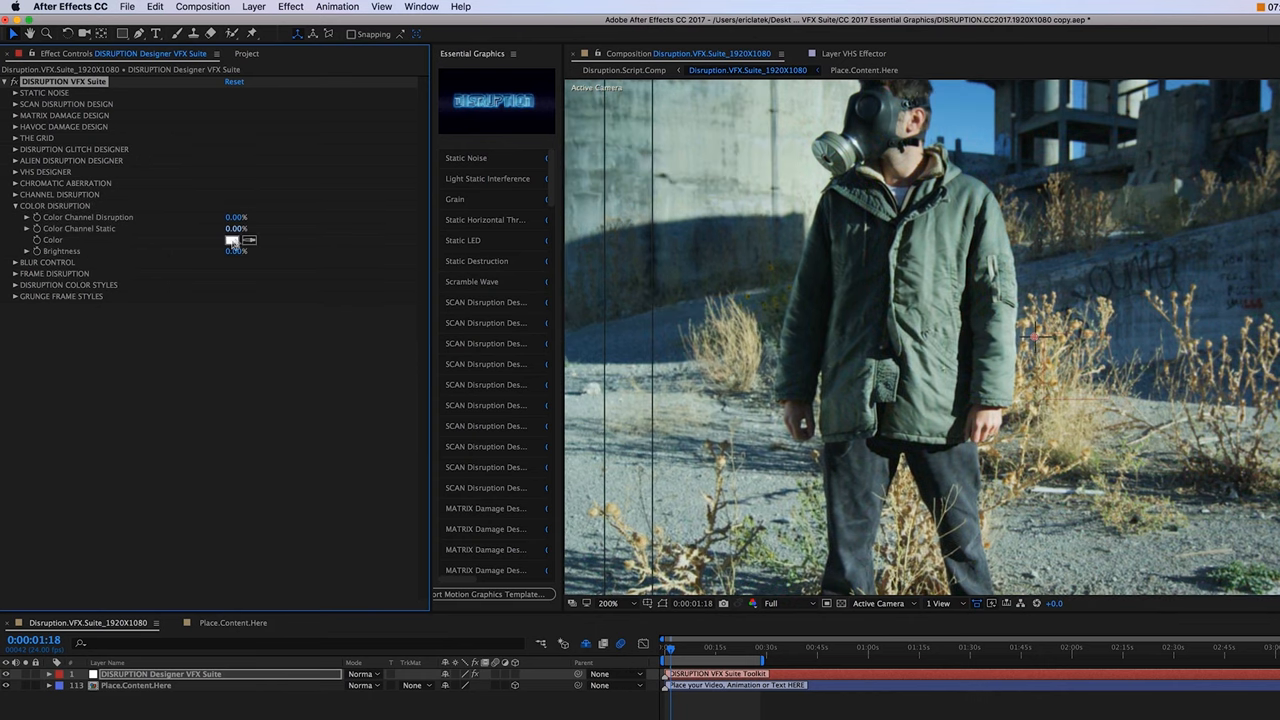
# Step: Preview a red (E21414) colour-disruption tint, then remove it and expand Blur Control
pyautogui.click(234, 240)
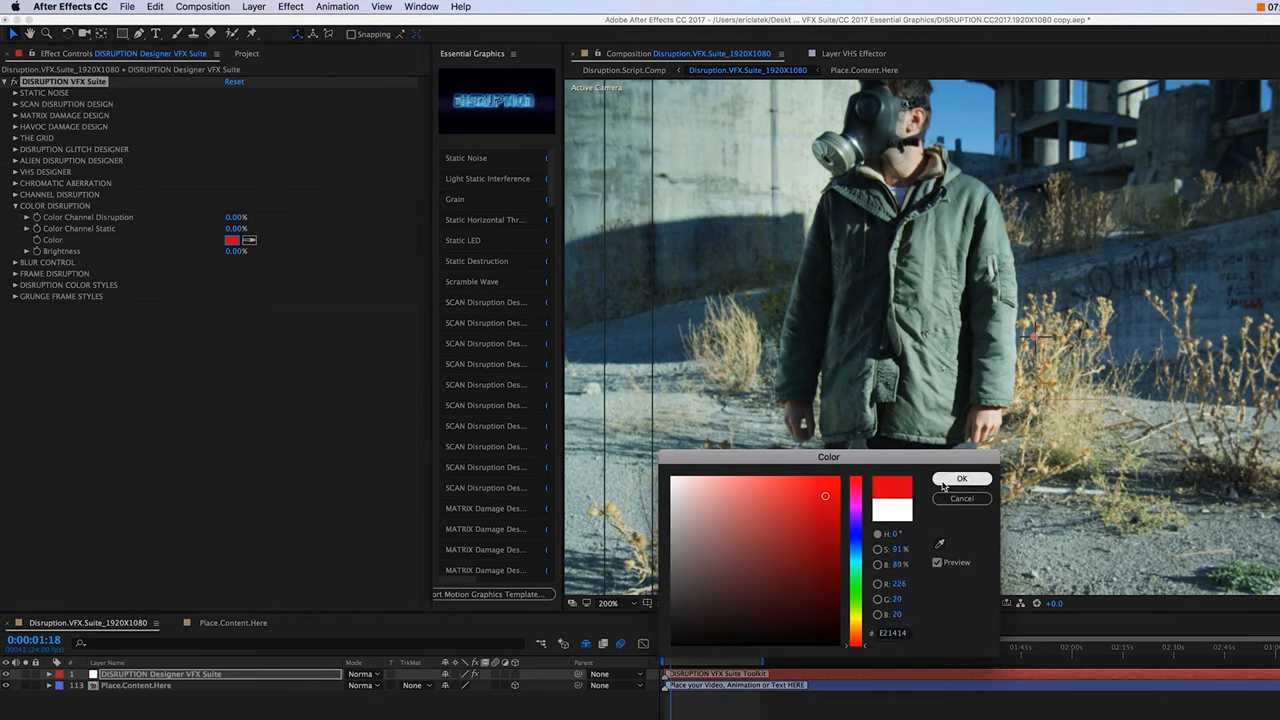
pyautogui.click(961, 478)
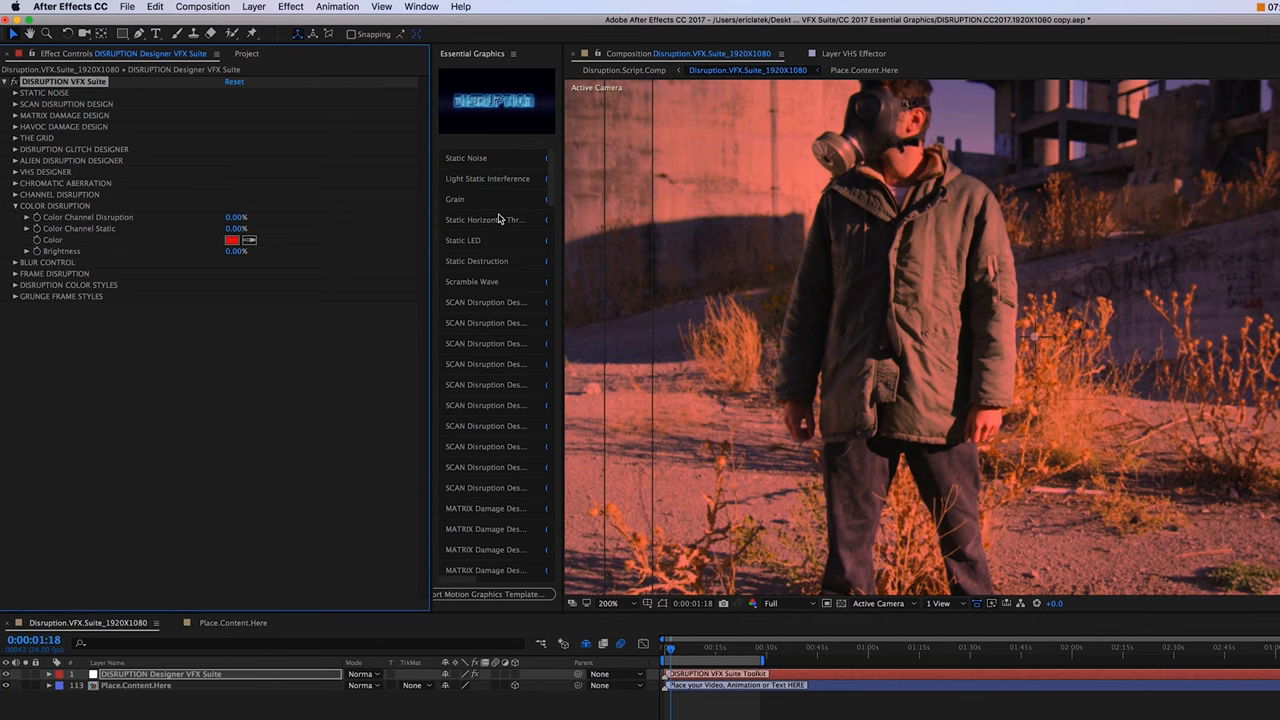
pyautogui.moveTo(1020, 362)
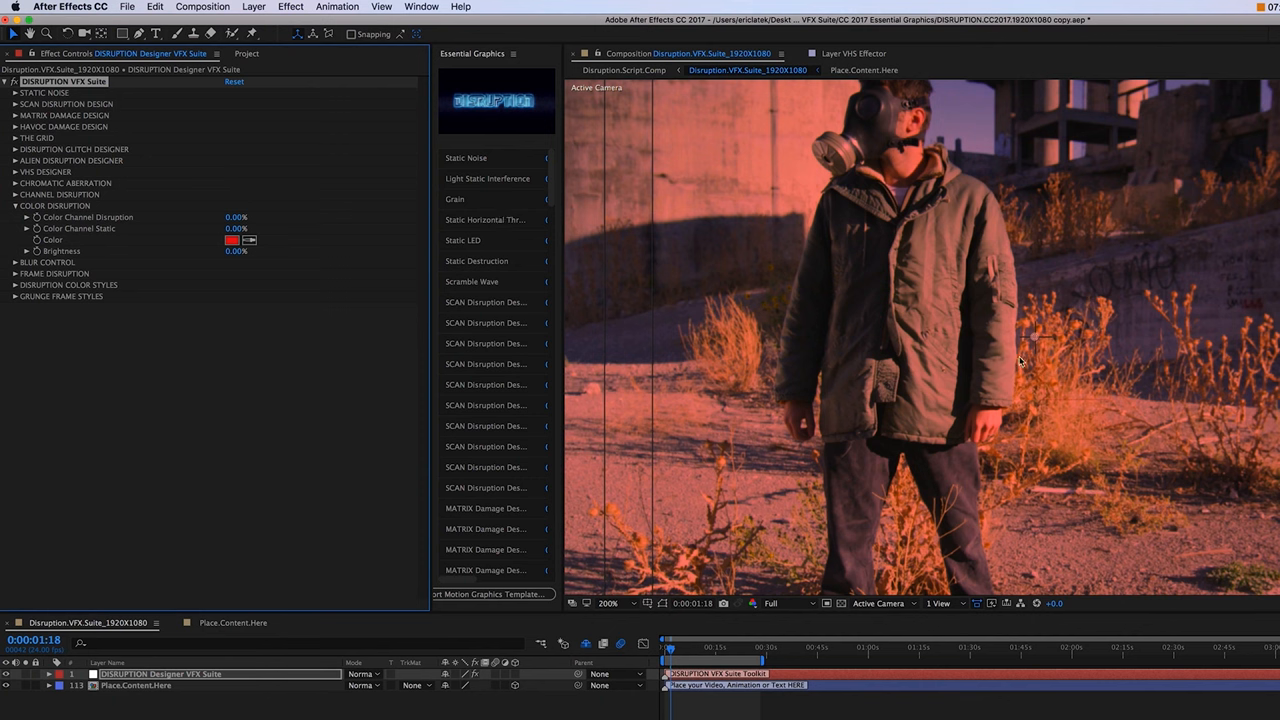
pyautogui.click(16, 217)
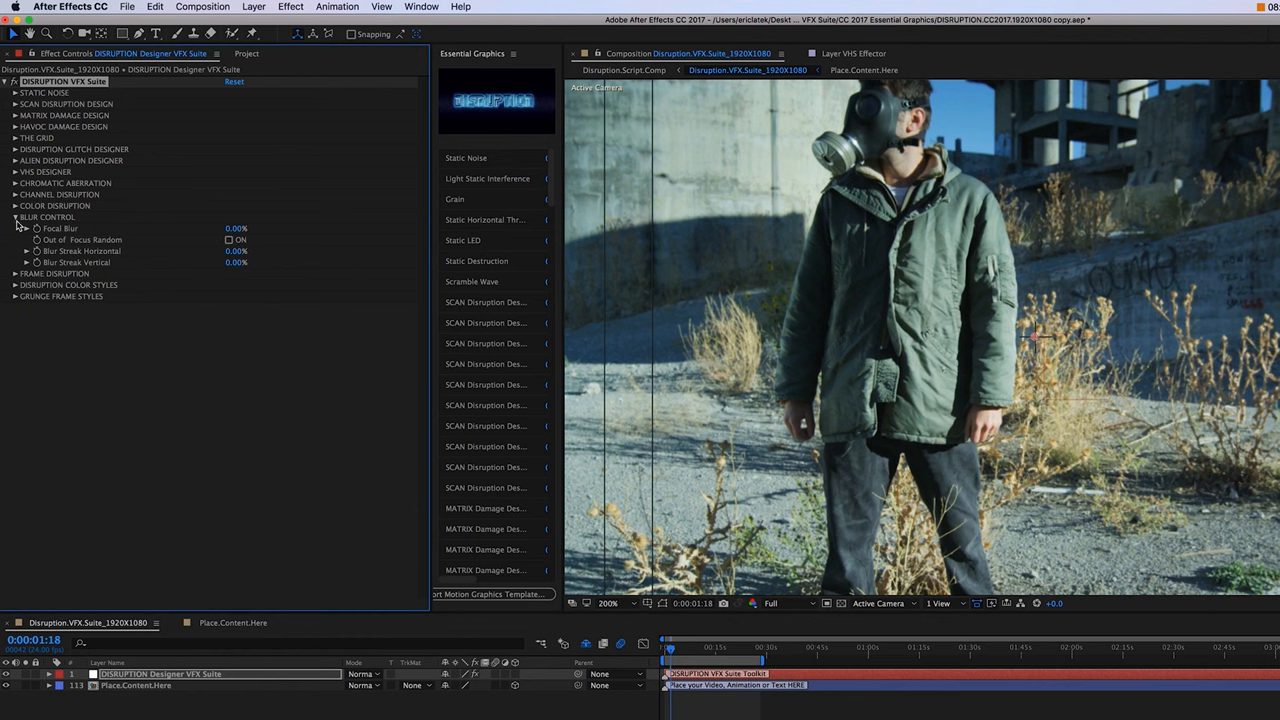
# Step: Expand Frame Disruption, raise Frame Full Disruption, then reset it to 0
pyautogui.click(16, 228)
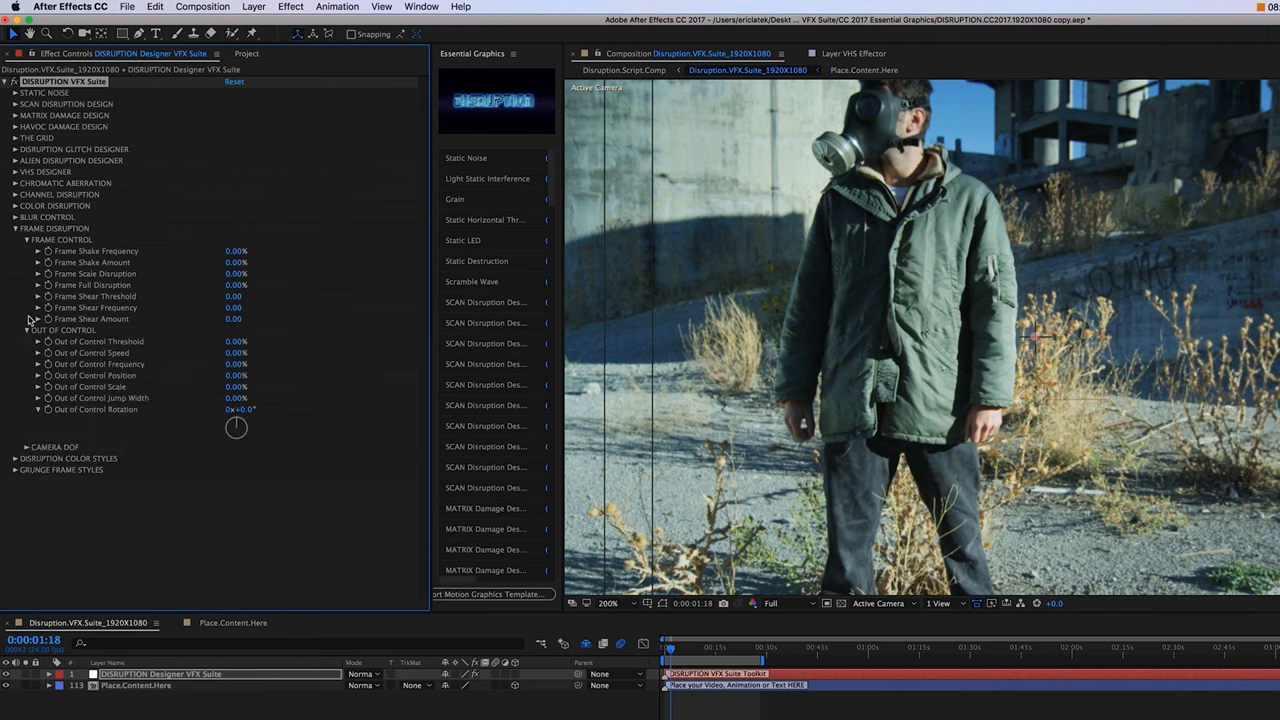
pyautogui.moveTo(48, 245)
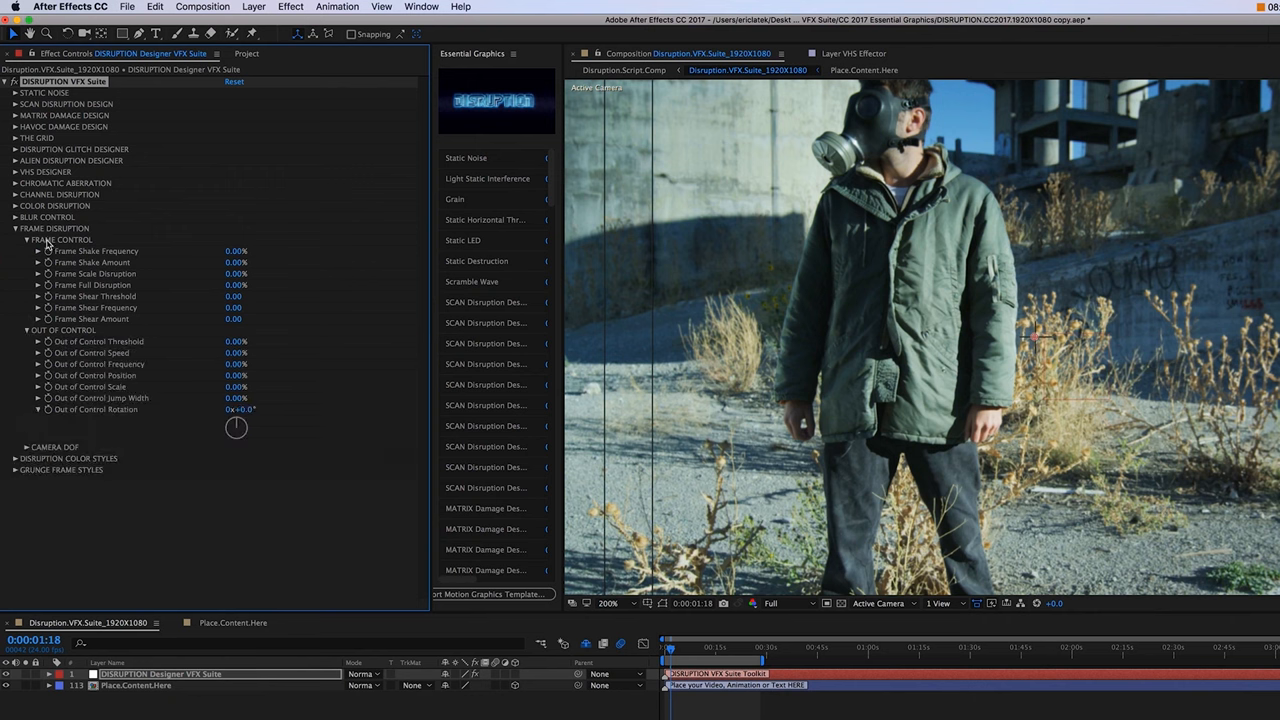
pyautogui.moveTo(91, 271)
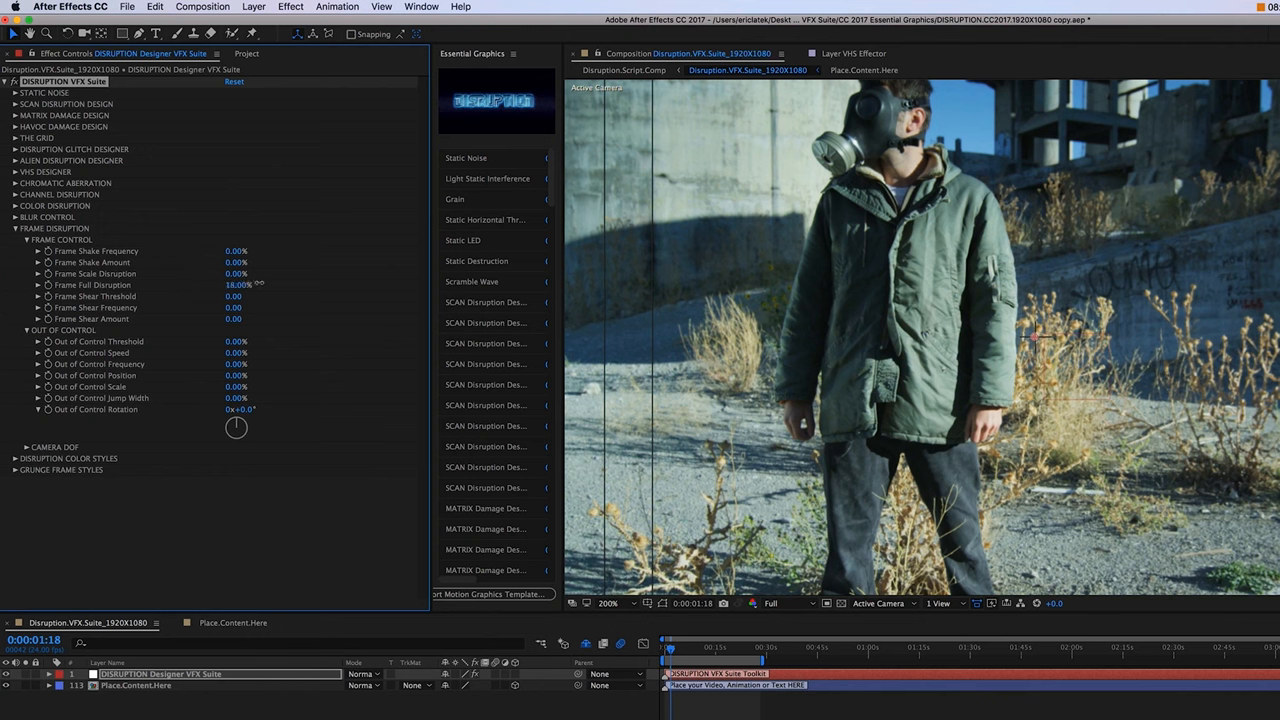
pyautogui.moveTo(240, 284); pyautogui.dragTo(260, 284)
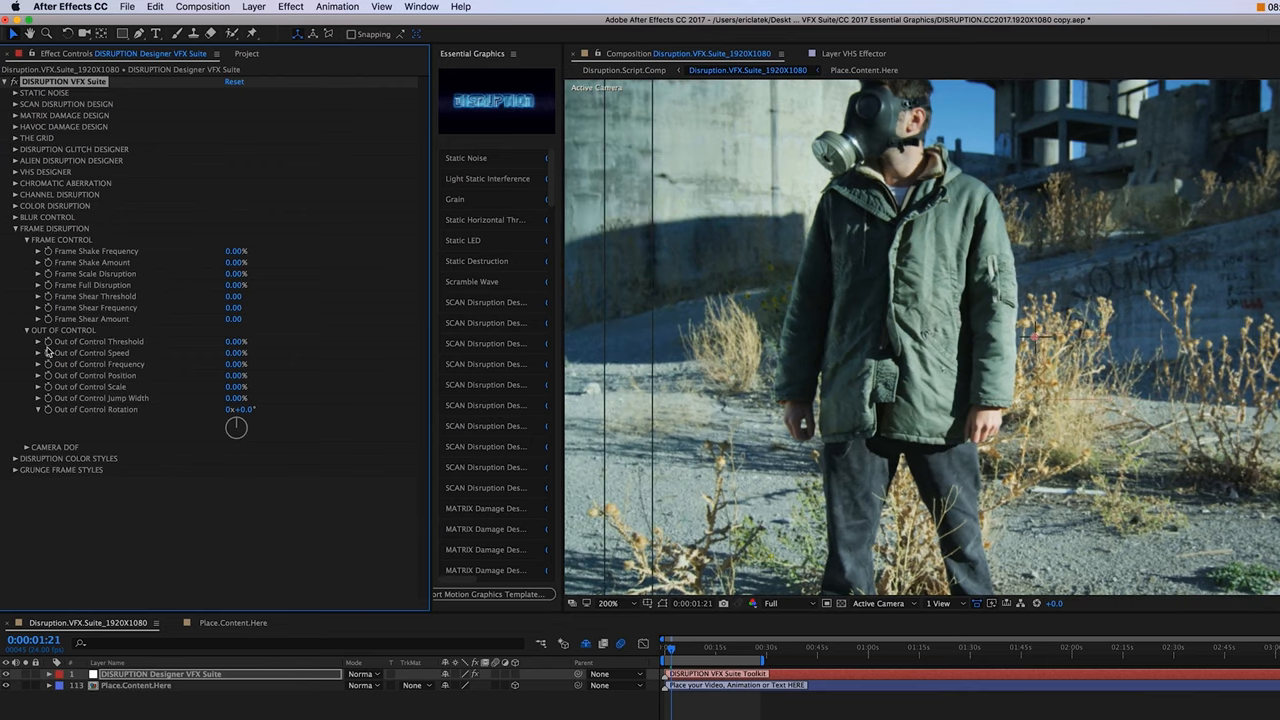
pyautogui.click(38, 341)
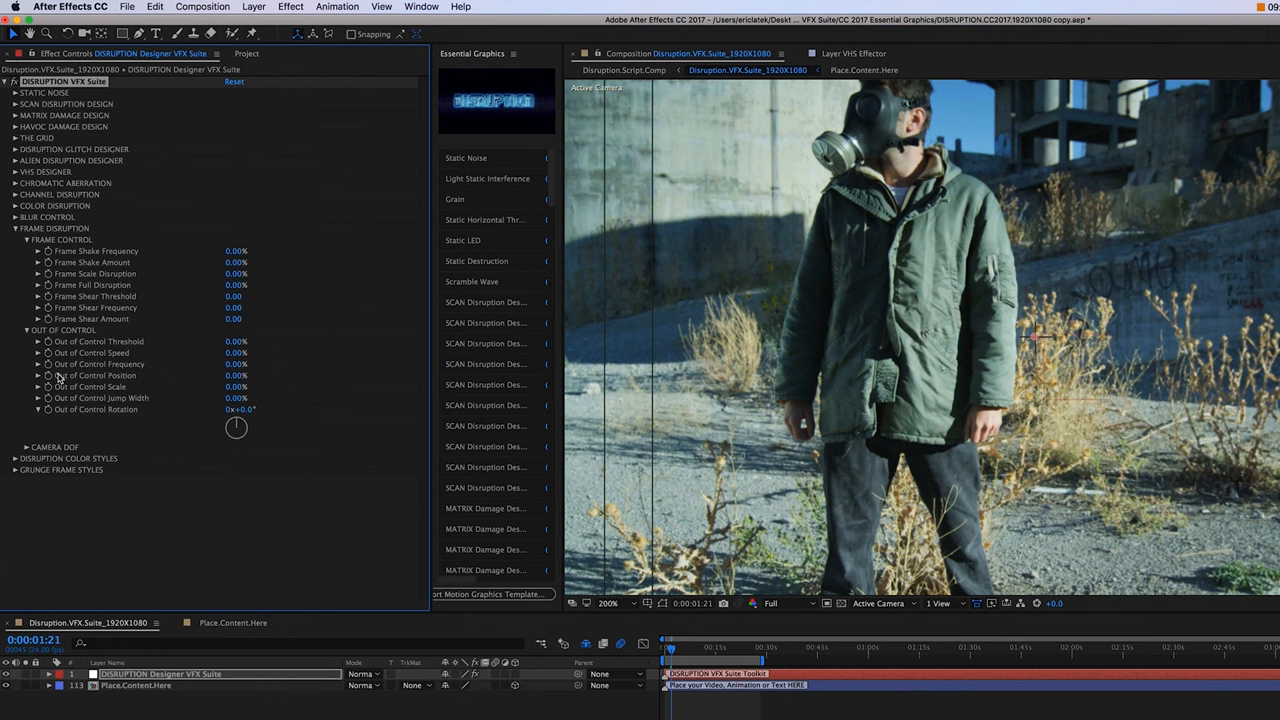
# Step: Expand Grunge Frame Styles and reveal the Grunge Style 1 and 2 sliders
pyautogui.click(27, 447)
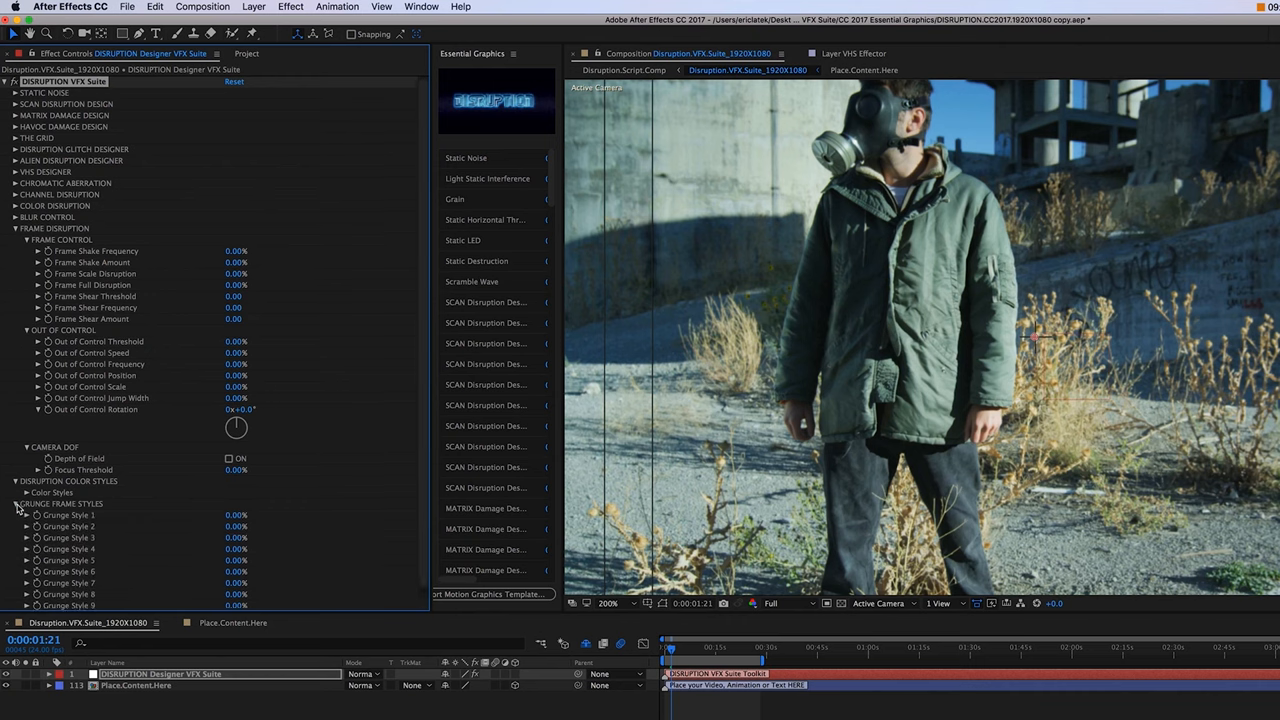
pyautogui.scroll(3)
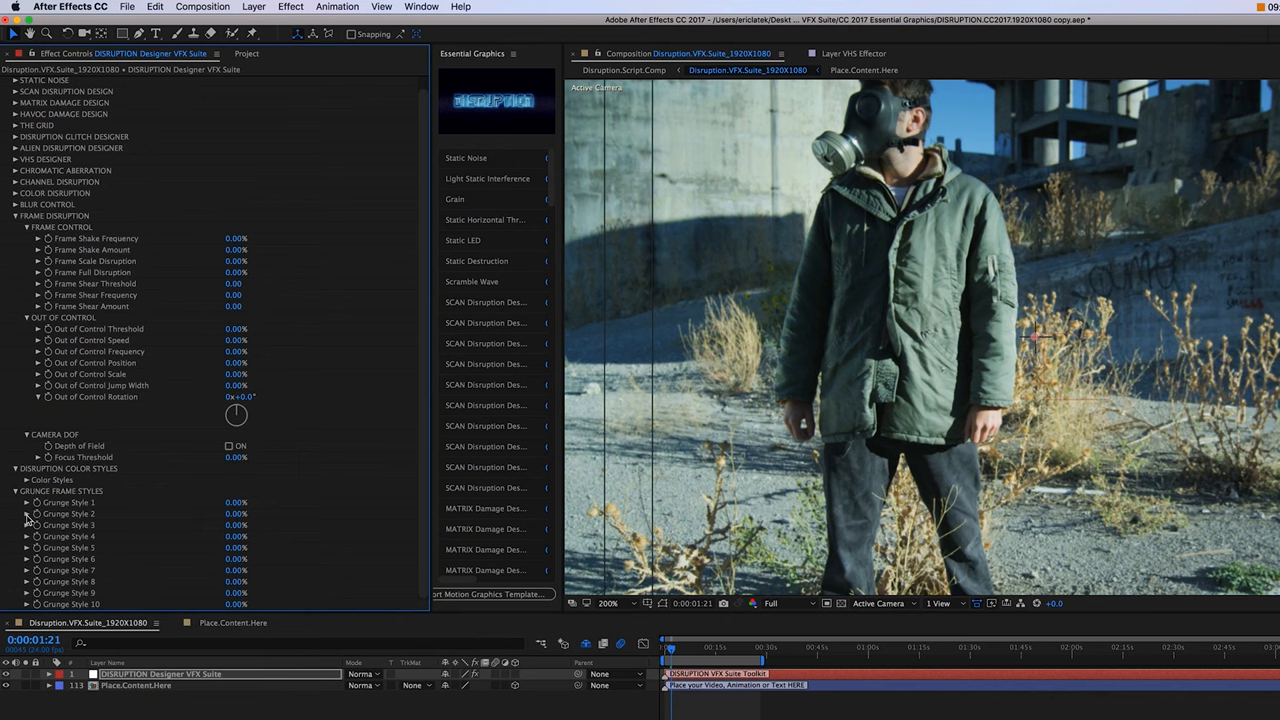
pyautogui.click(27, 513)
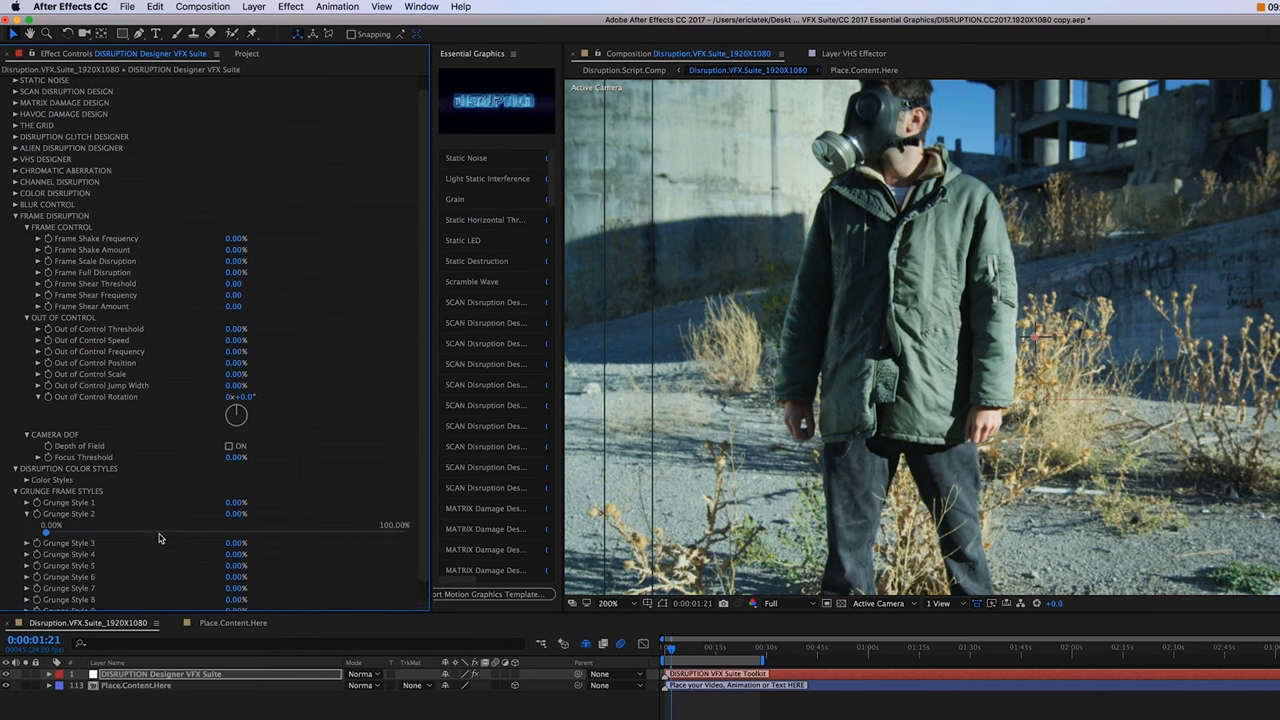
pyautogui.moveTo(45, 532); pyautogui.dragTo(158, 532)
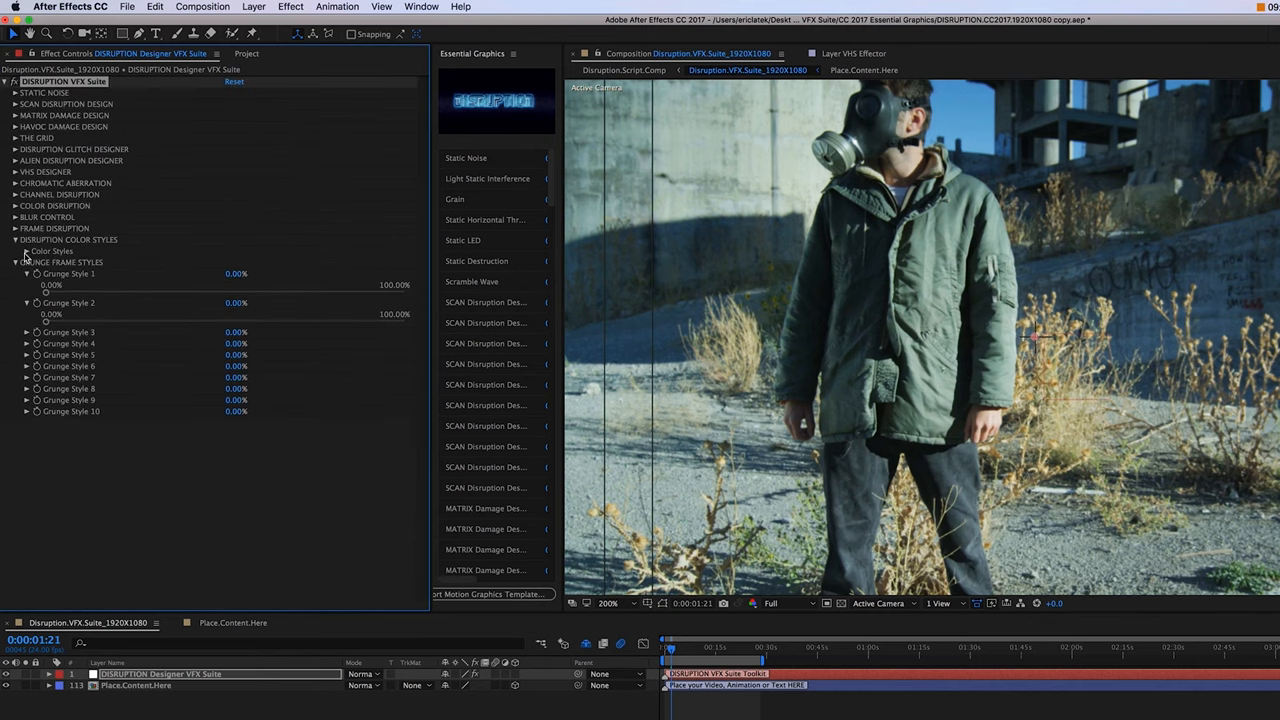
# Step: Expand the Color Styles preset list under Disruption Color Styles
pyautogui.click(26, 251)
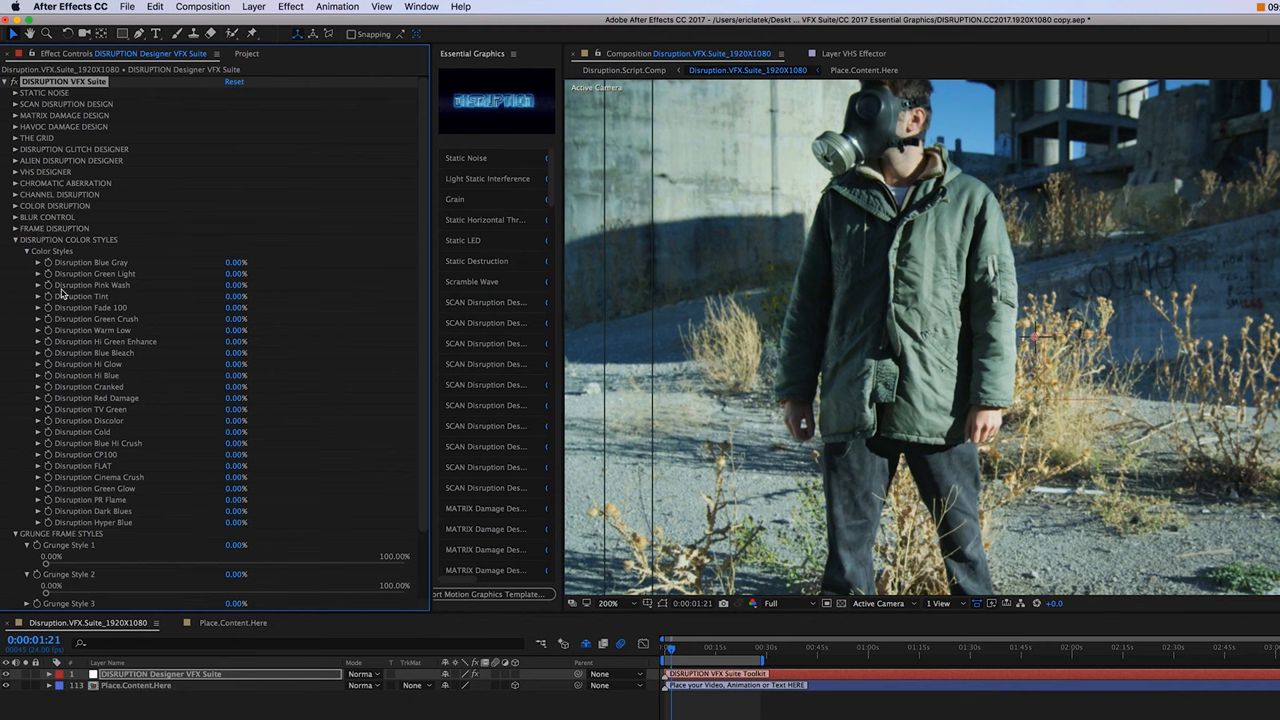
pyautogui.moveTo(51, 471)
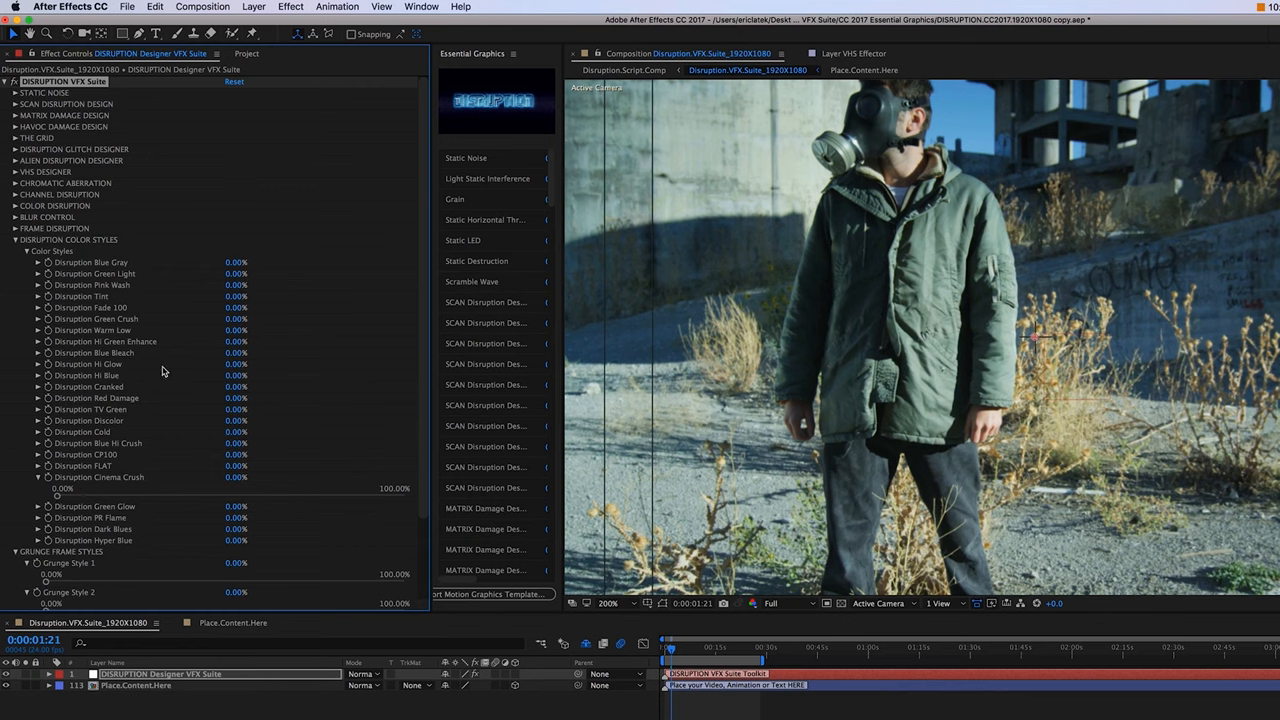
pyautogui.moveTo(280, 500)
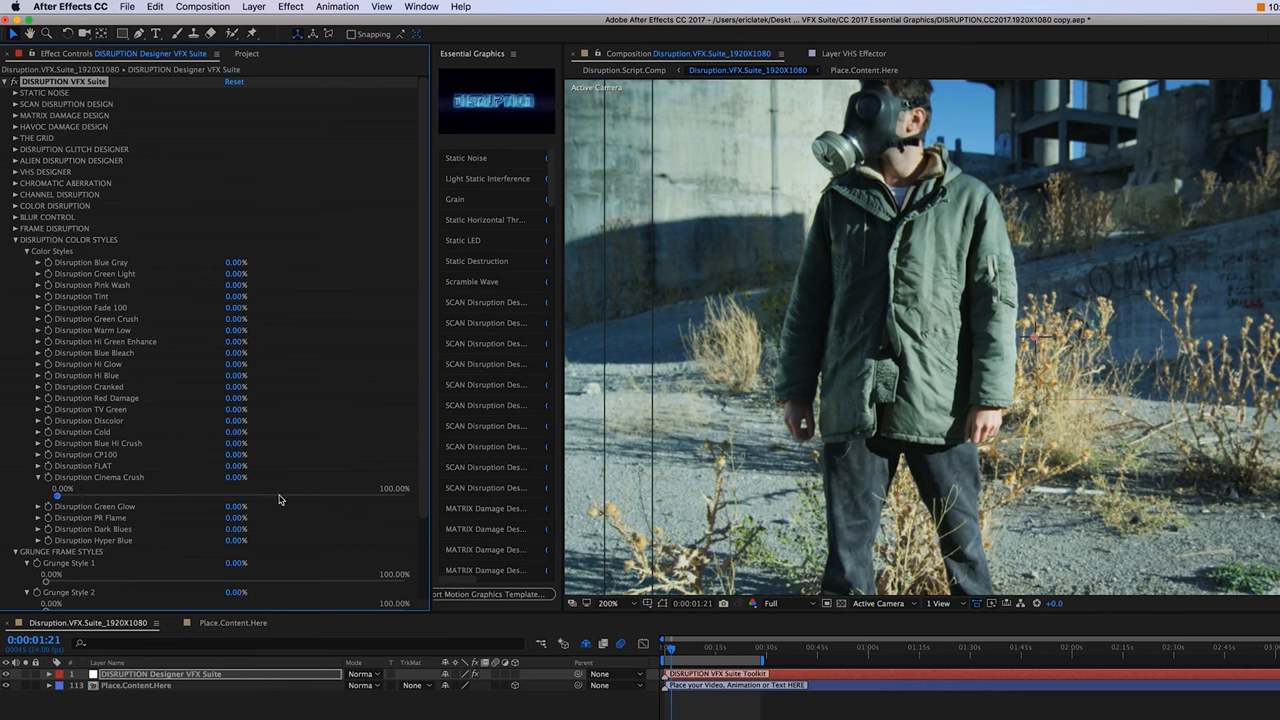